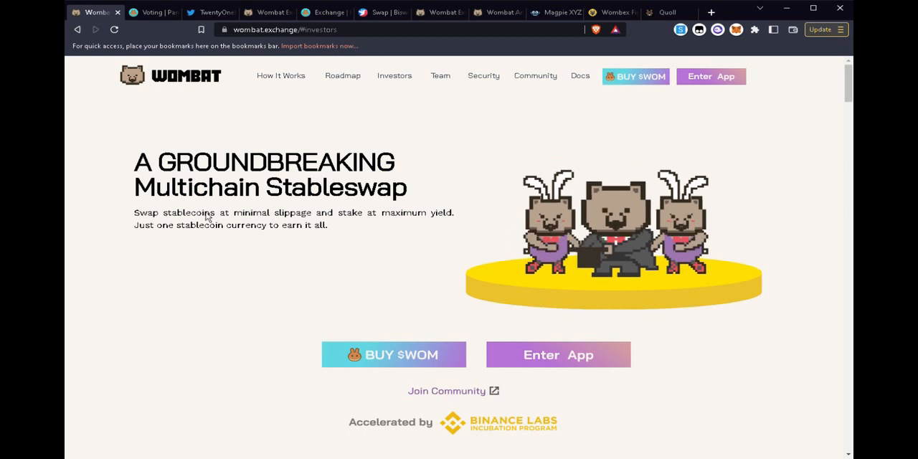
Glance at PancakeSwap's Wombat IFO proposal, then read TwentyOneHQ's stable swap liquidity thread
click(151, 12)
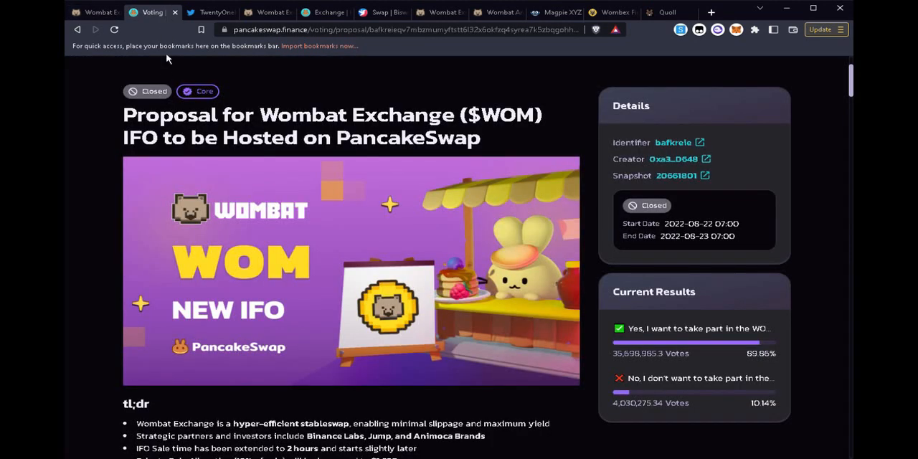
mouse_move(119, 137)
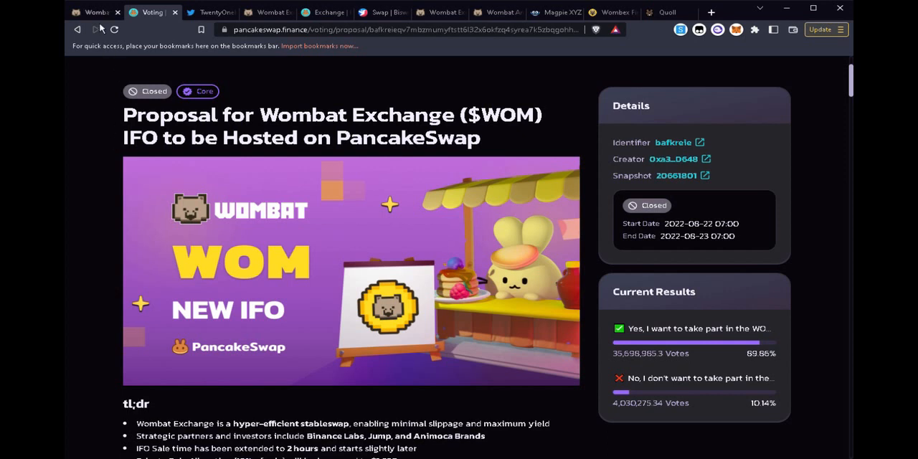
click(93, 12)
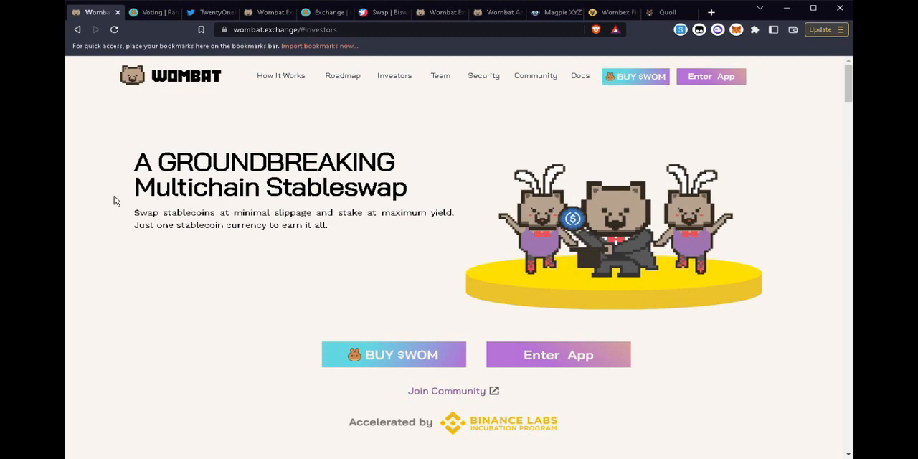
click(210, 12)
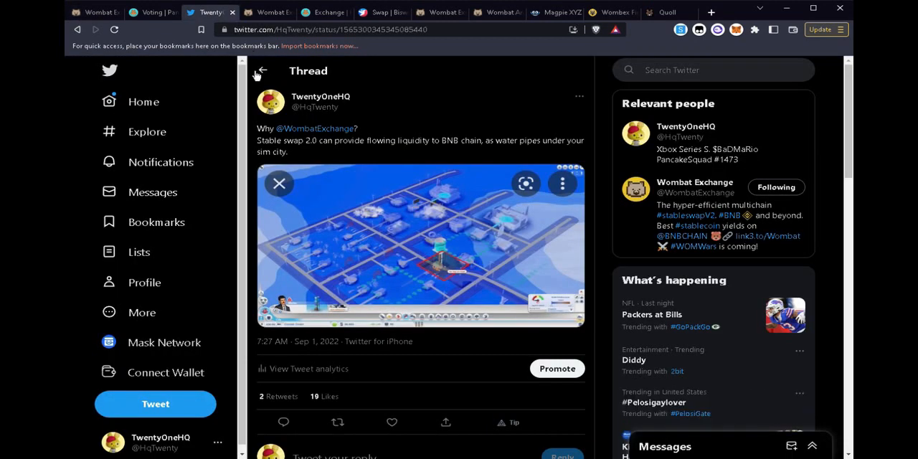
mouse_move(593, 372)
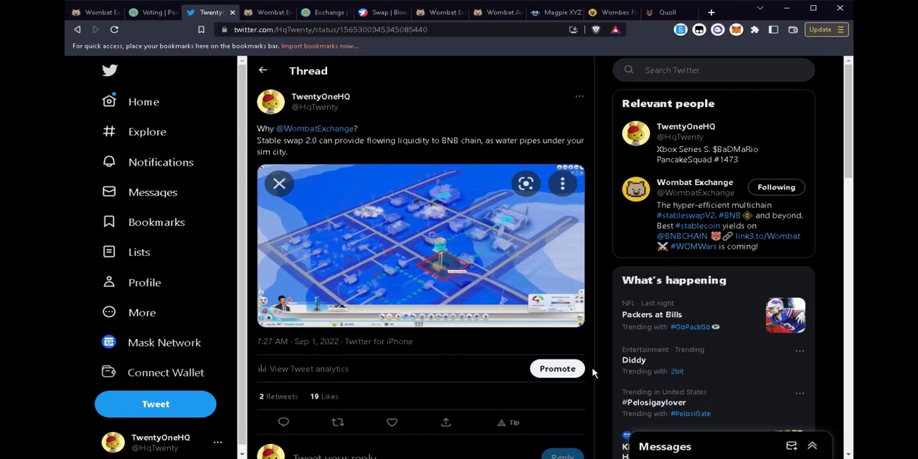
scroll(down, 3)
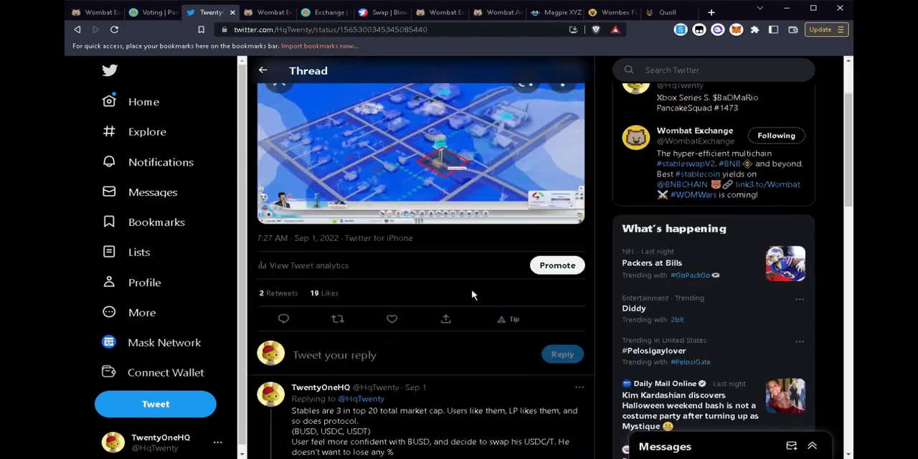
scroll(down, 3)
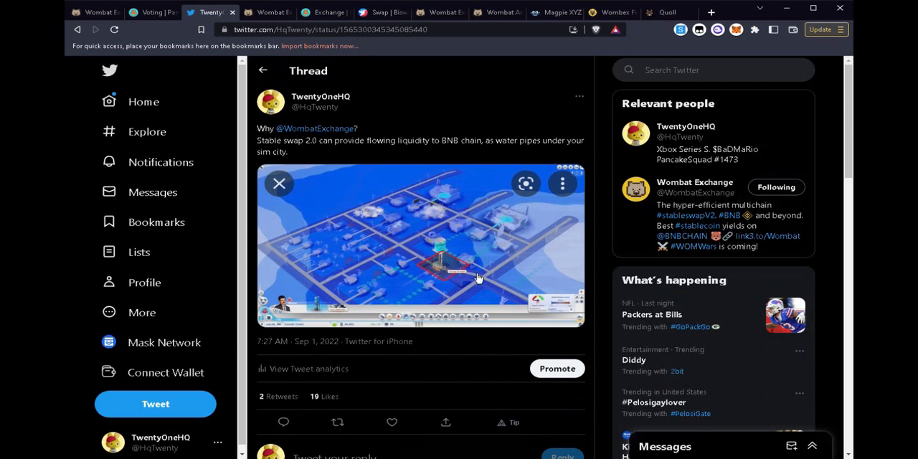
scroll(down, 3)
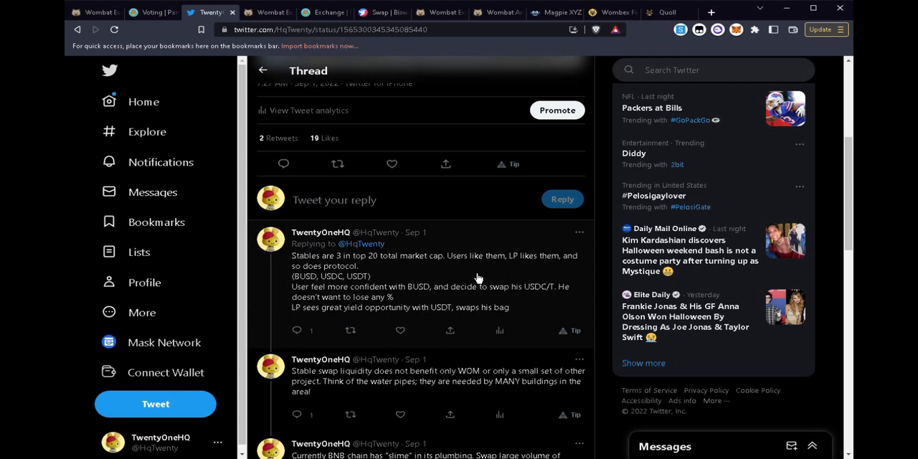
mouse_move(513, 273)
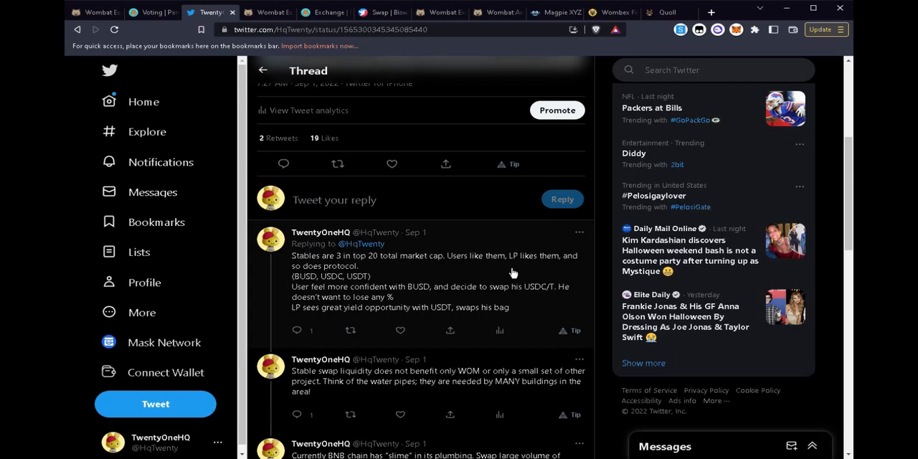
scroll(down, 3)
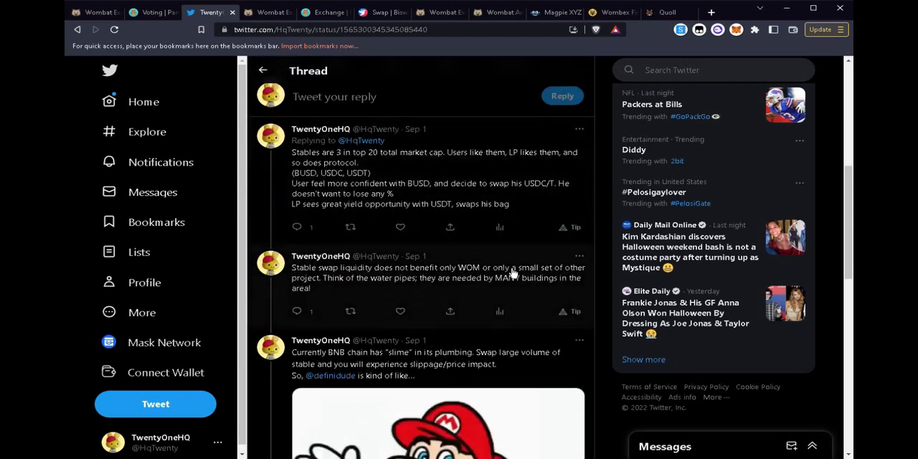
scroll(down, 3)
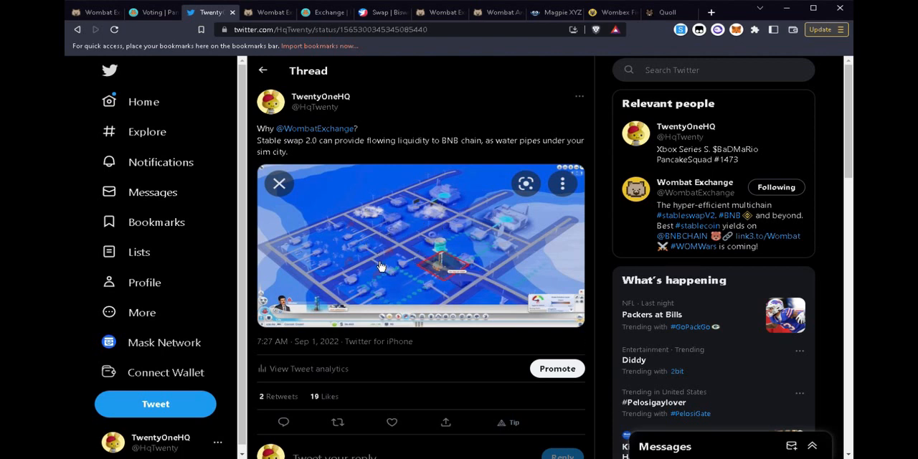
scroll(down, 3)
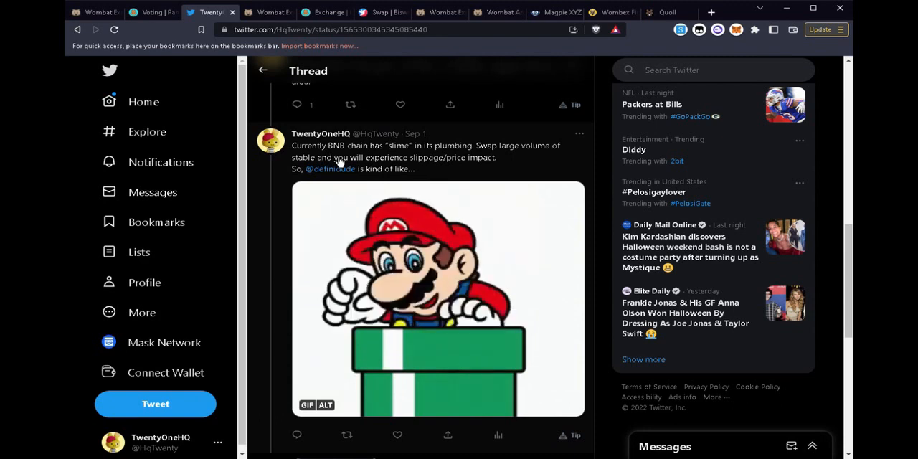
mouse_move(279, 228)
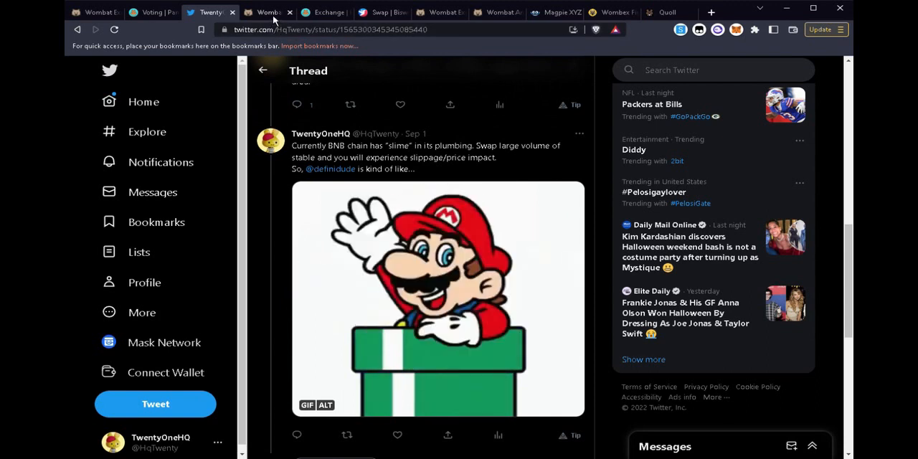
Quote 1000 USDC to BUSD on Wombat's swap page, about 999.89 BUSD
click(267, 12)
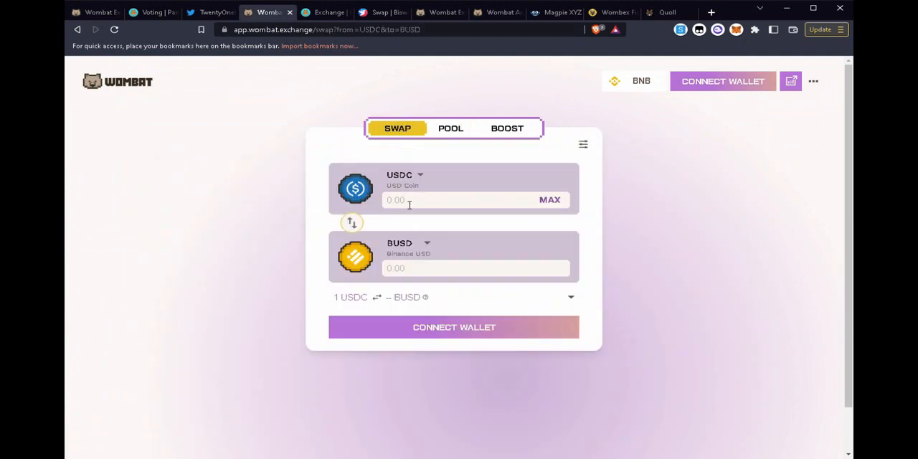
mouse_move(581, 248)
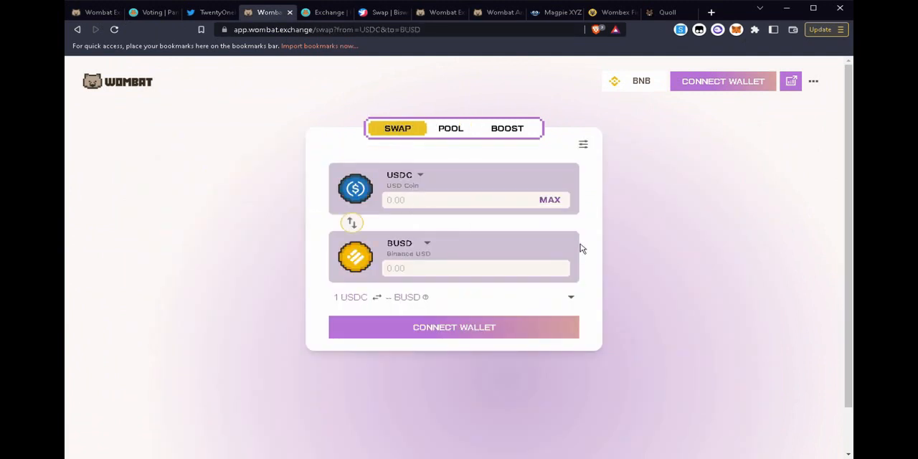
text(1000)
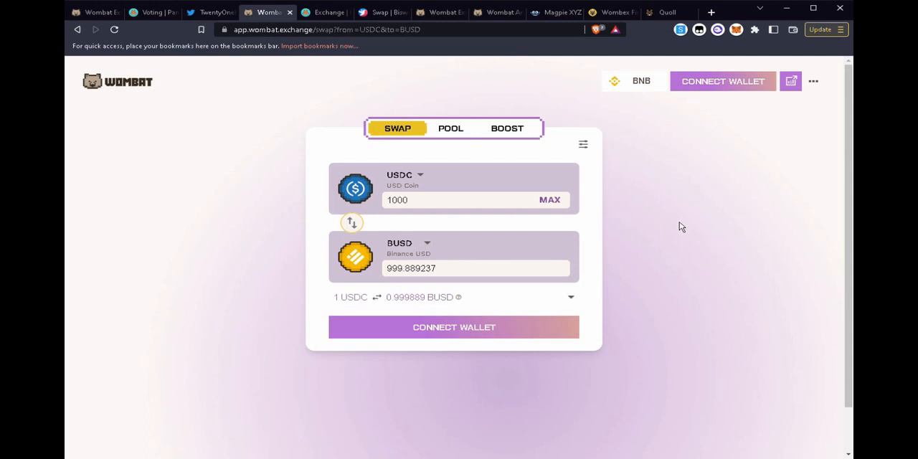
mouse_move(429, 297)
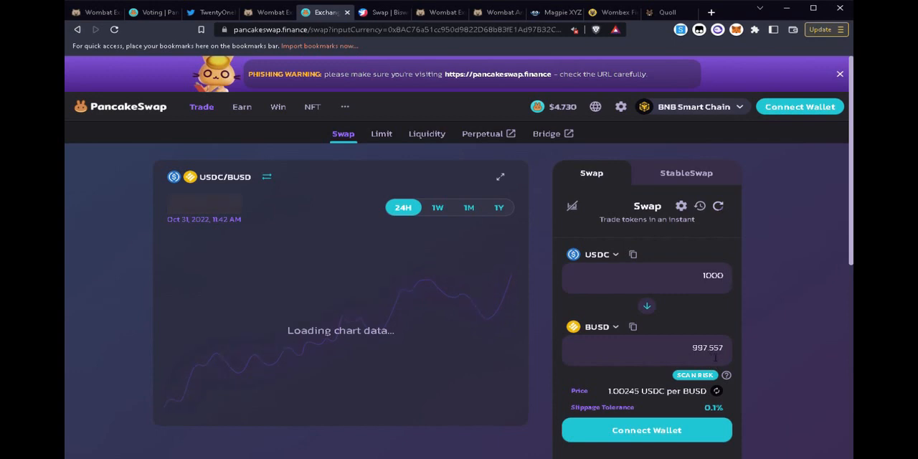
mouse_move(715, 364)
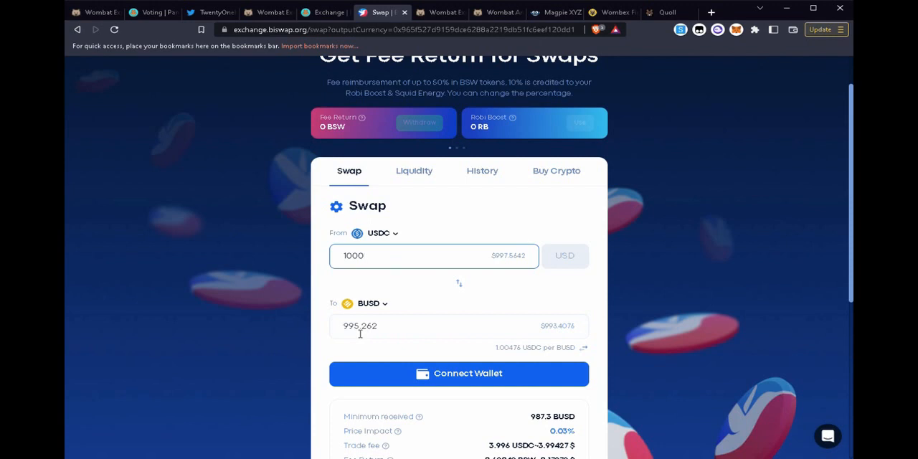
mouse_move(198, 238)
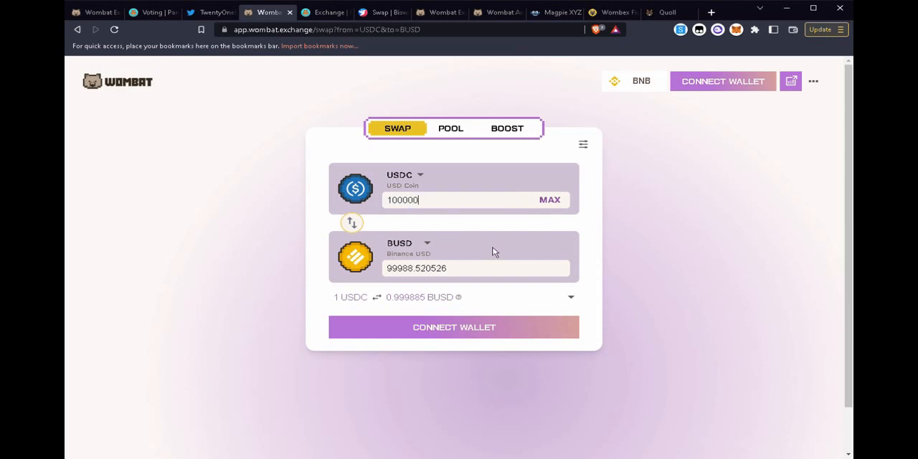
mouse_move(426, 287)
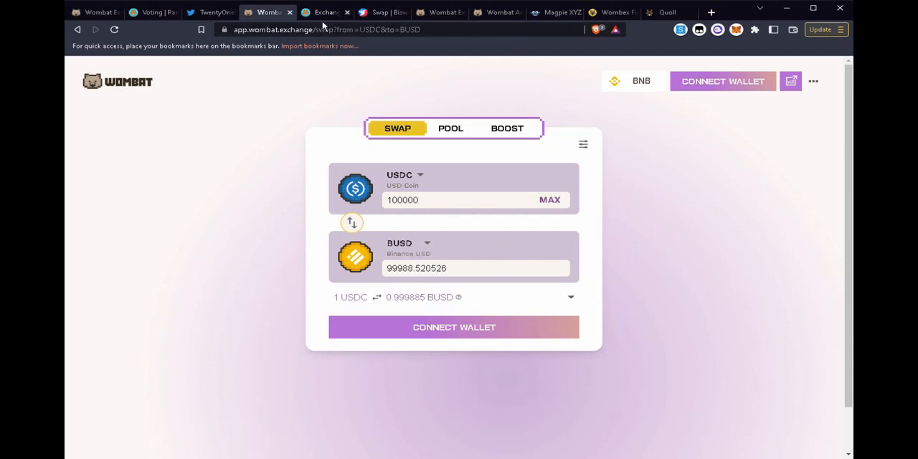
Compare 100000 USDC quotes: Wombat 99988.52 BUSD versus PancakeSwap 99543.8 and Biswap 96957.5
click(324, 12)
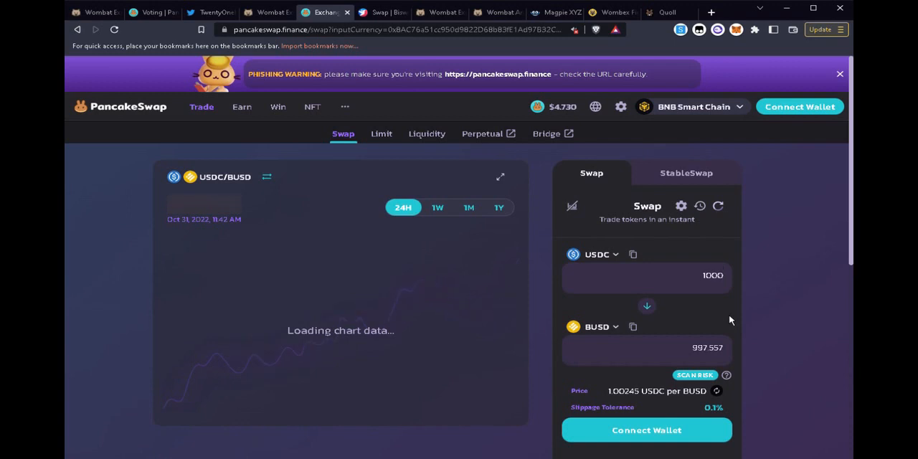
text(100000)
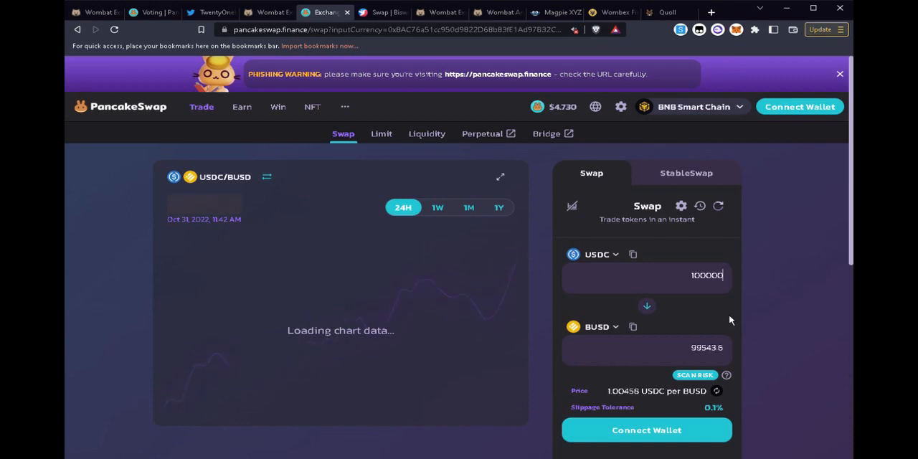
mouse_move(733, 375)
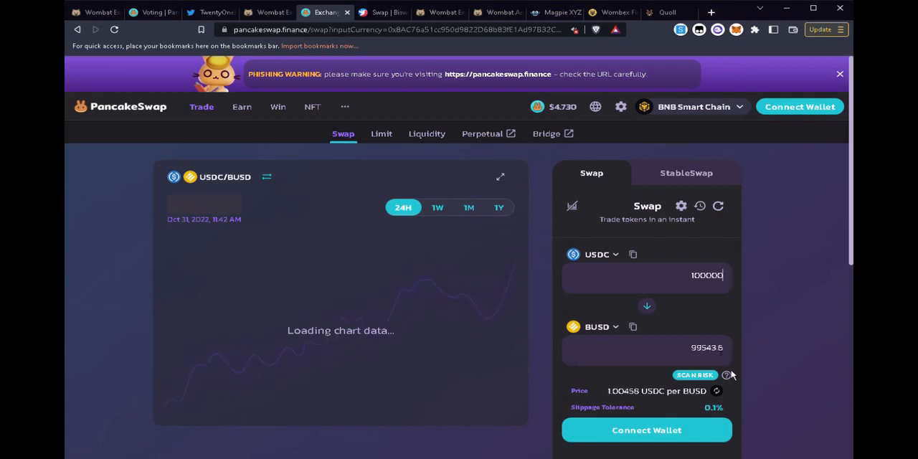
click(382, 12)
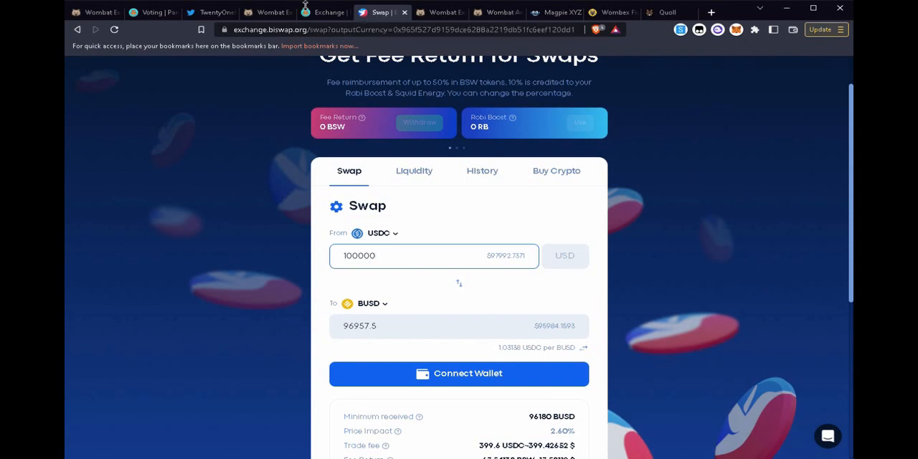
click(267, 12)
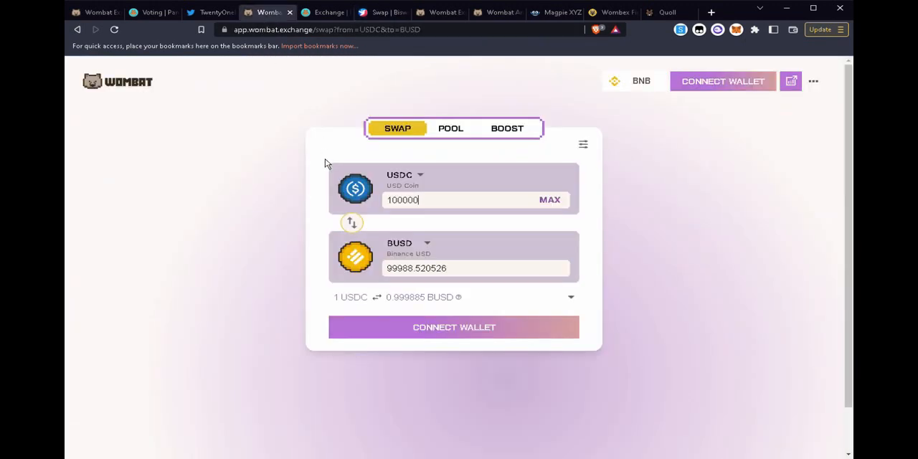
mouse_move(454, 295)
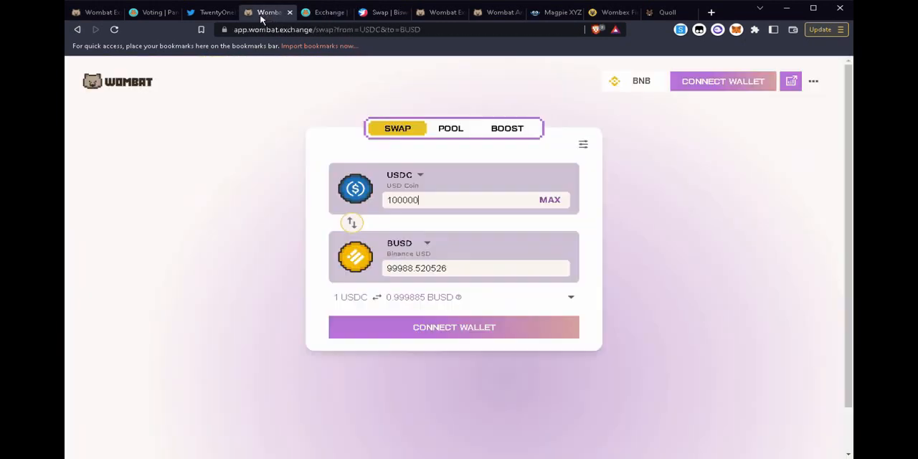
Open Wombat Analytics and switch the volume chart to weekly, then monthly ($125.76m October)
click(451, 128)
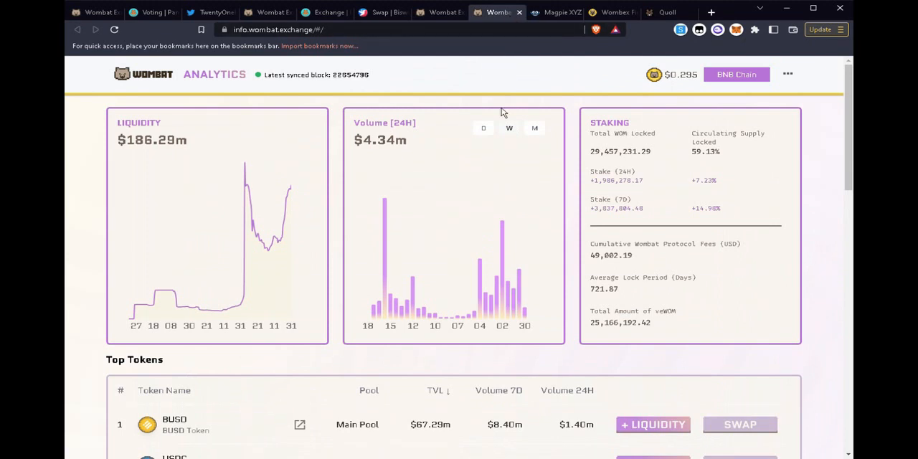
mouse_move(523, 105)
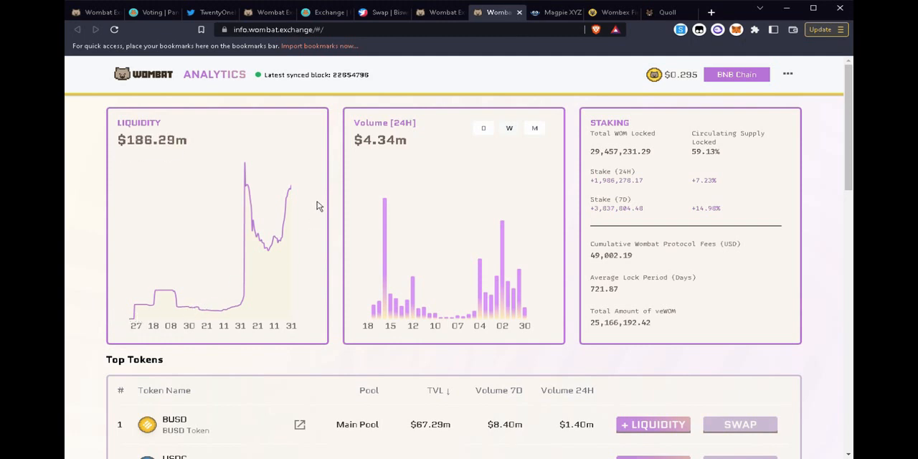
mouse_move(301, 195)
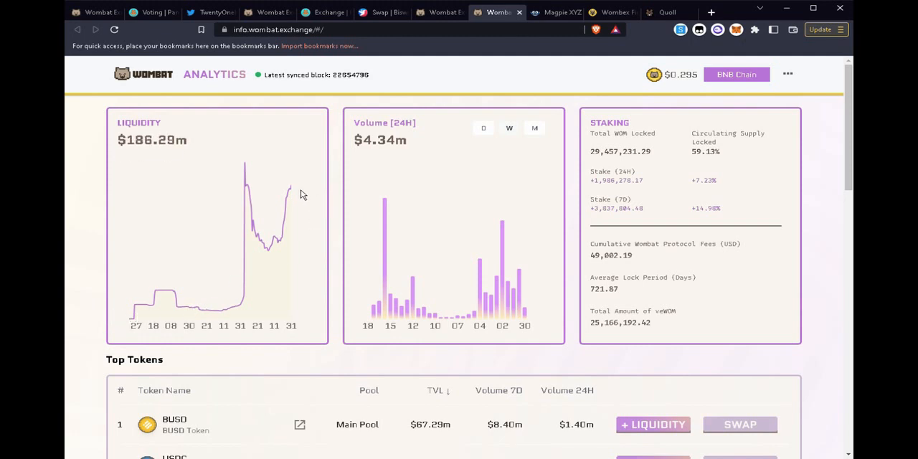
mouse_move(304, 208)
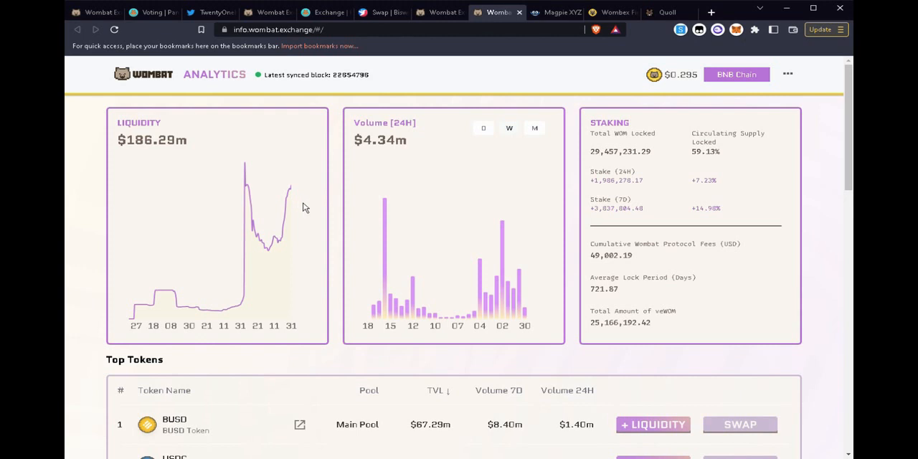
mouse_move(322, 277)
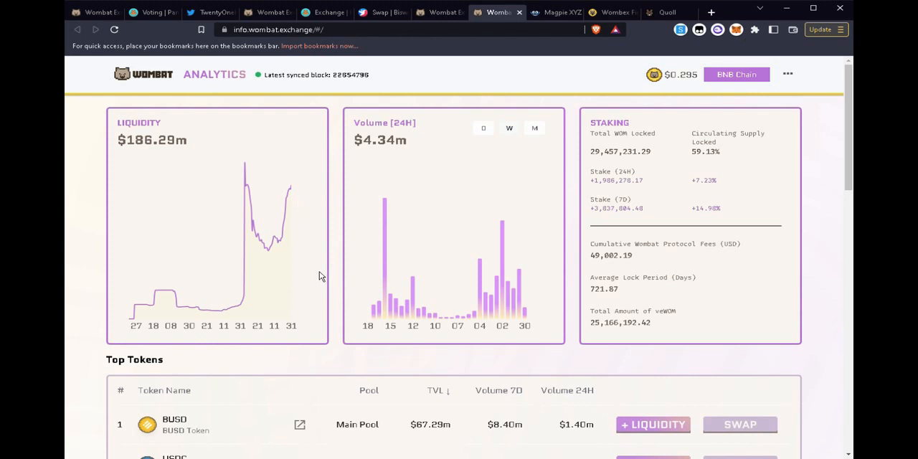
mouse_move(590, 245)
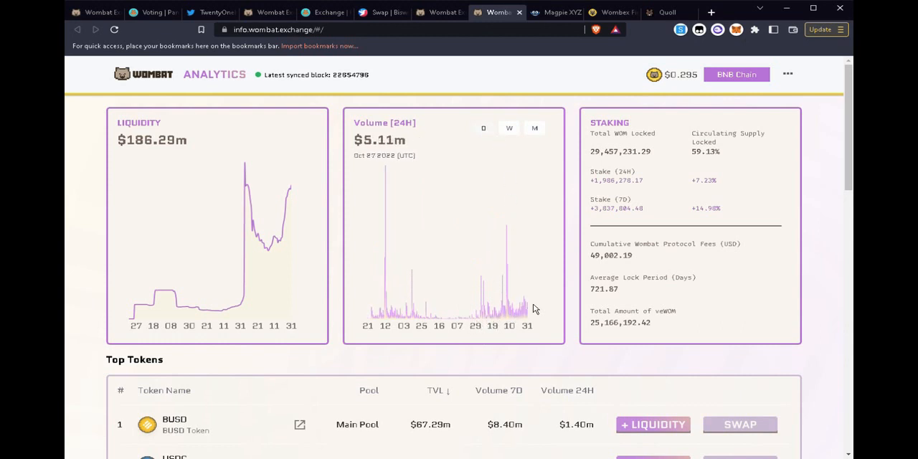
click(510, 127)
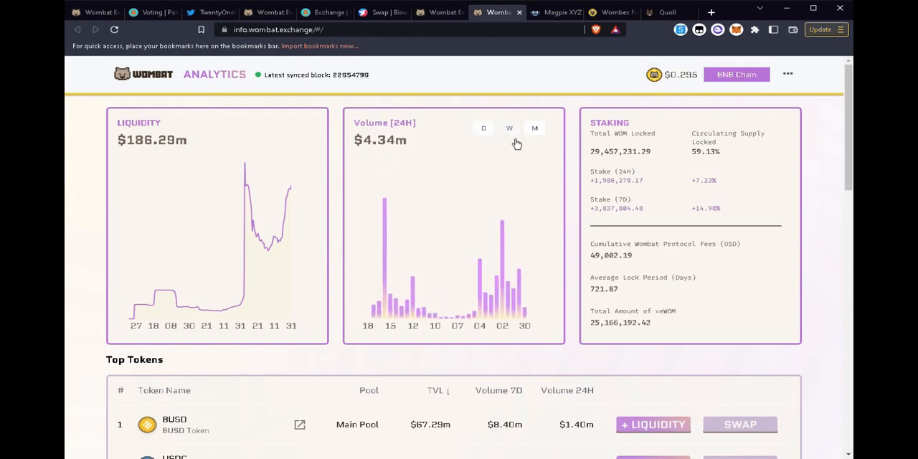
click(535, 128)
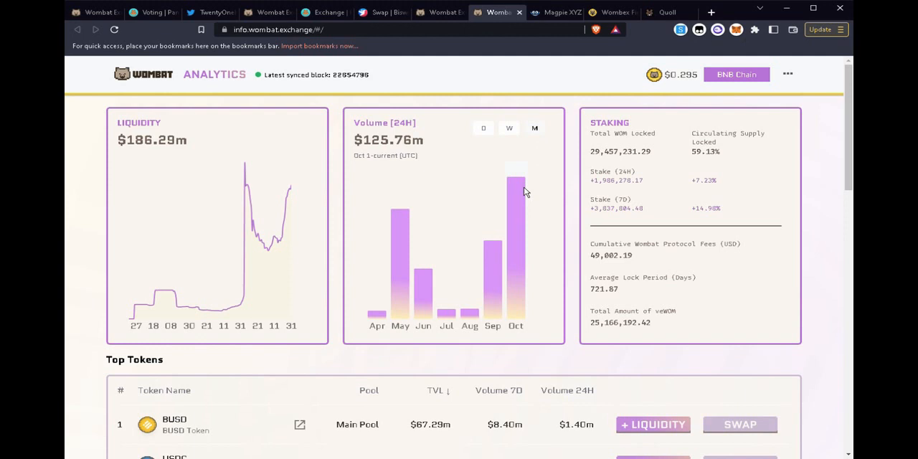
mouse_move(470, 308)
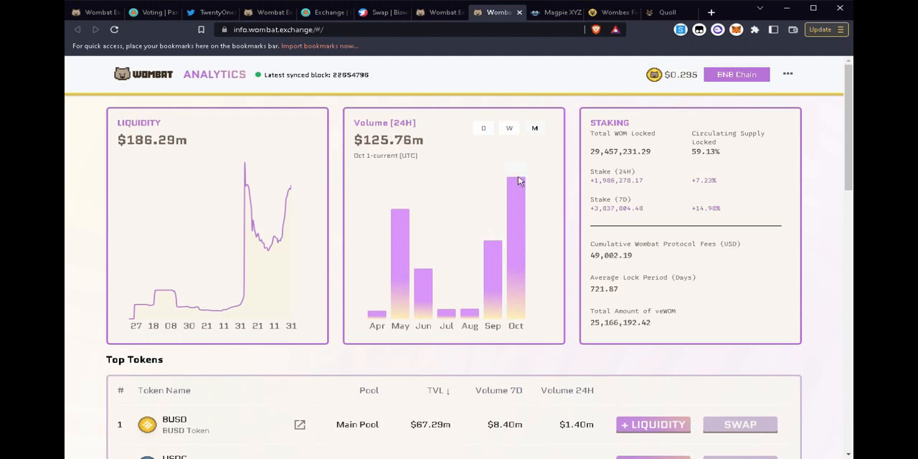
mouse_move(527, 183)
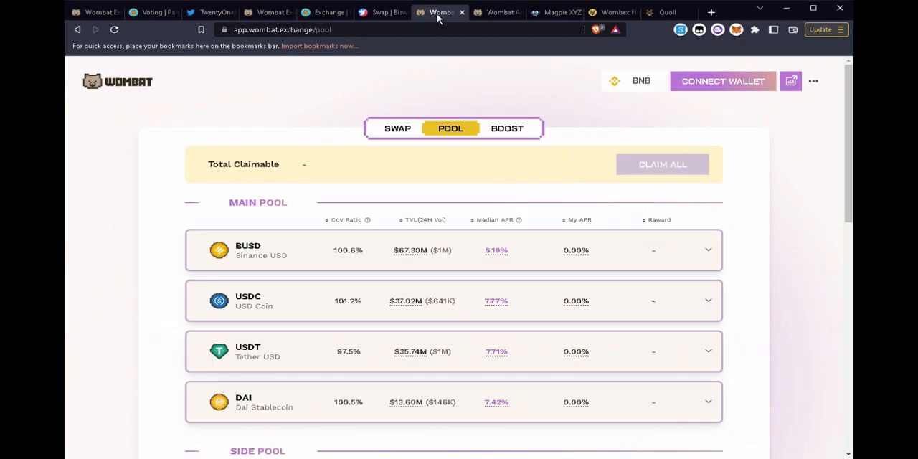
Check the Boost page and pool list, ending on the WOM-for-veWOM lock form
click(506, 128)
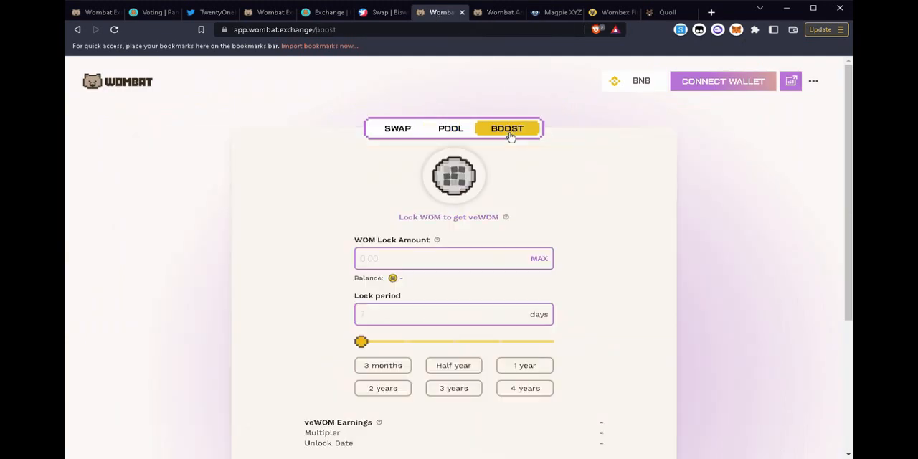
mouse_move(513, 223)
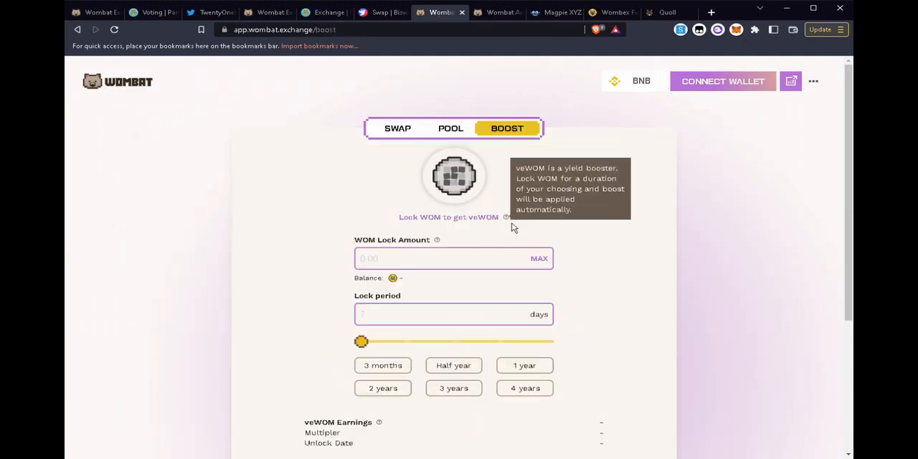
click(450, 128)
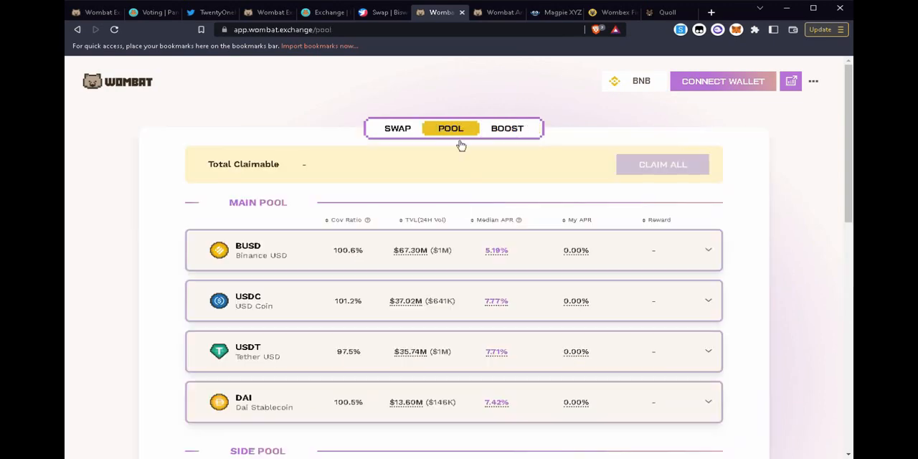
scroll(down, 3)
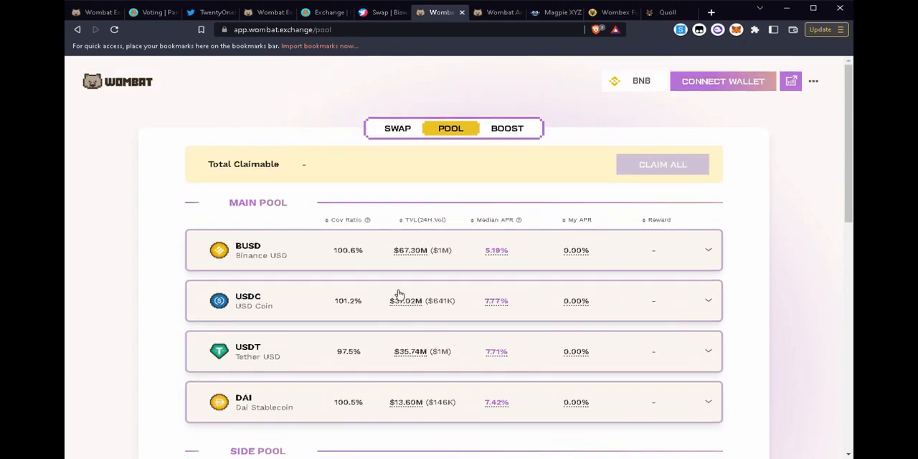
click(507, 128)
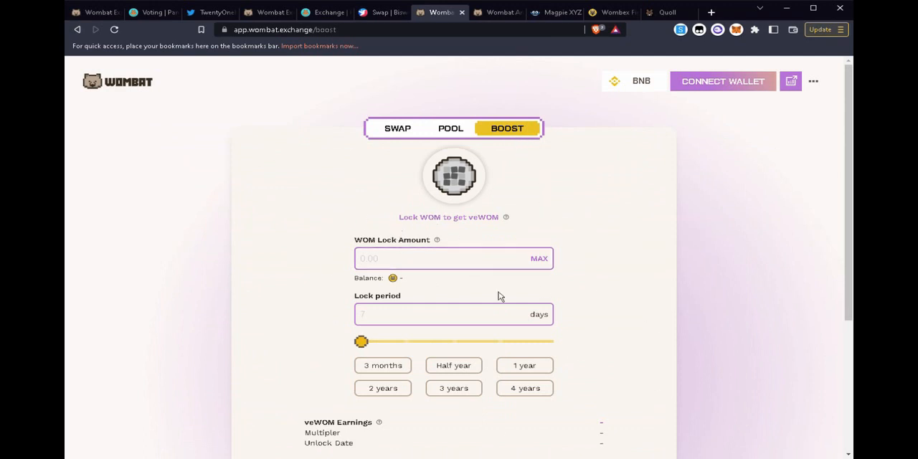
mouse_move(469, 336)
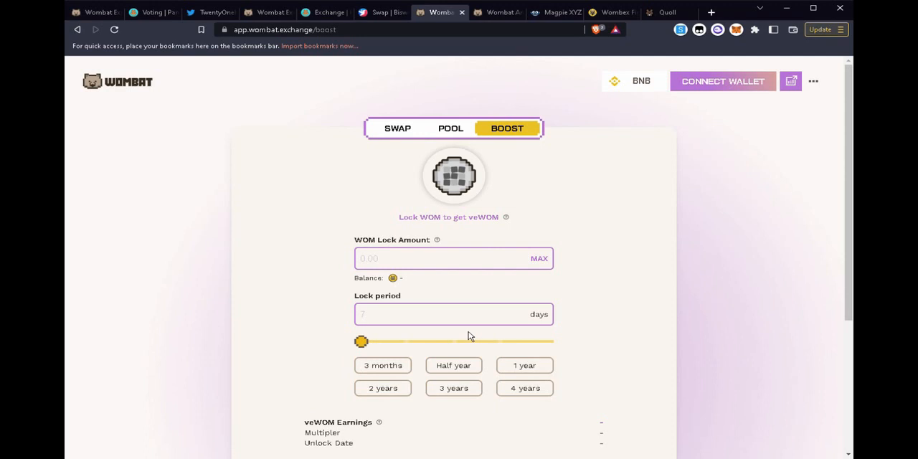
mouse_move(474, 363)
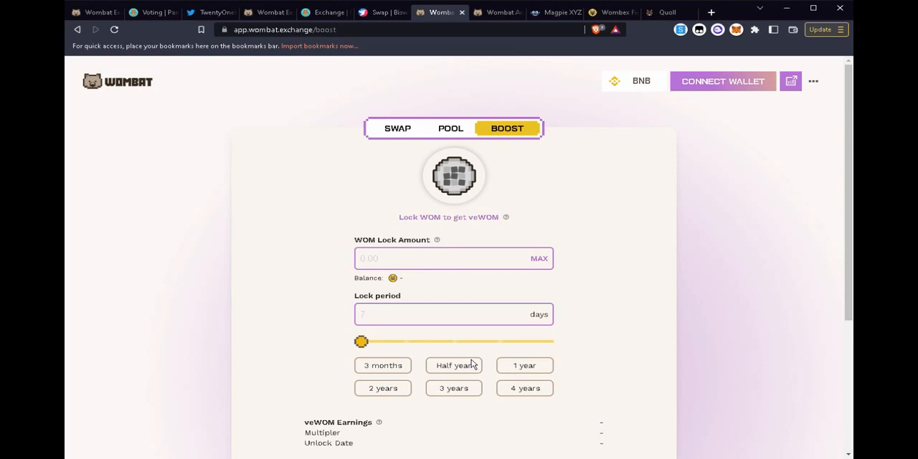
Browse the Magpie, Quoll and Wombex tabs, ending on Magpie's Convert WOM pool at 94.68% APR
click(554, 13)
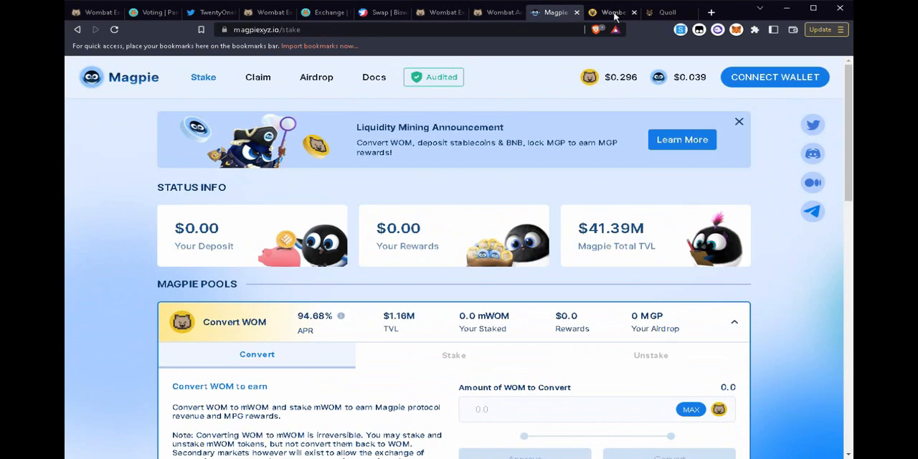
click(667, 12)
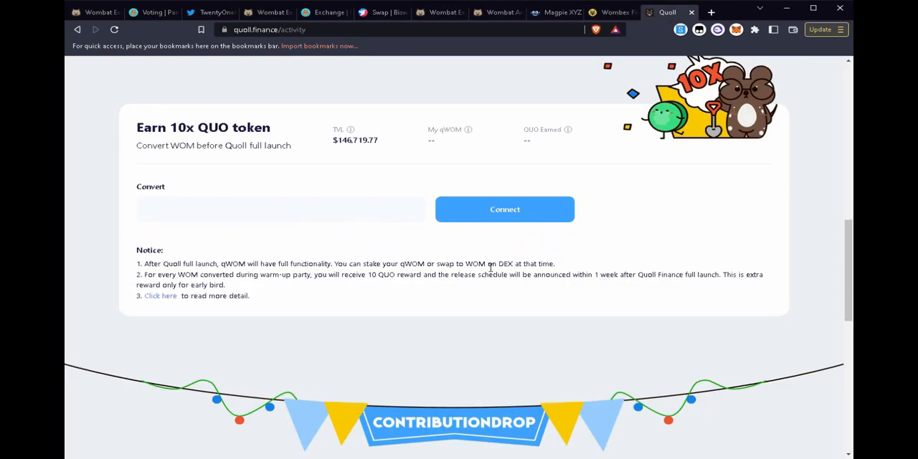
click(552, 13)
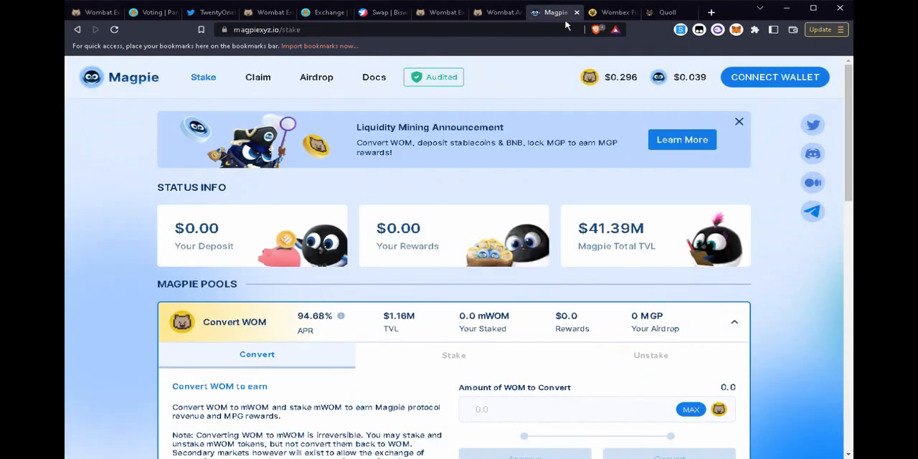
mouse_move(159, 177)
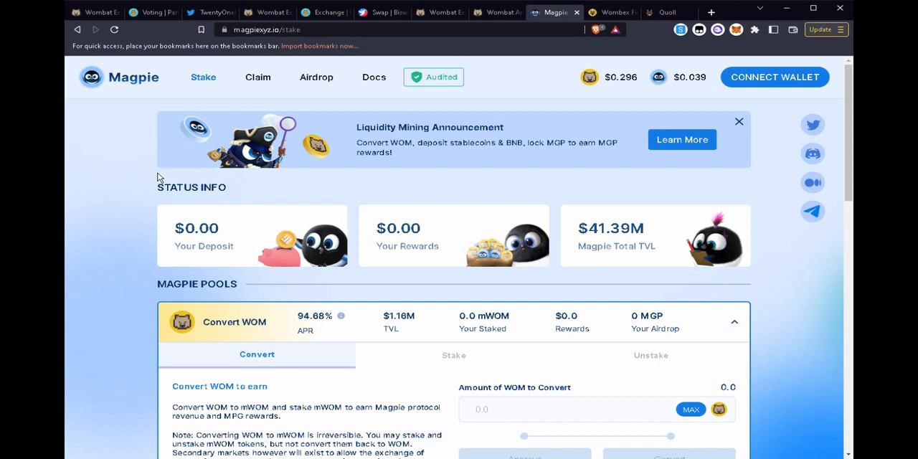
mouse_move(310, 350)
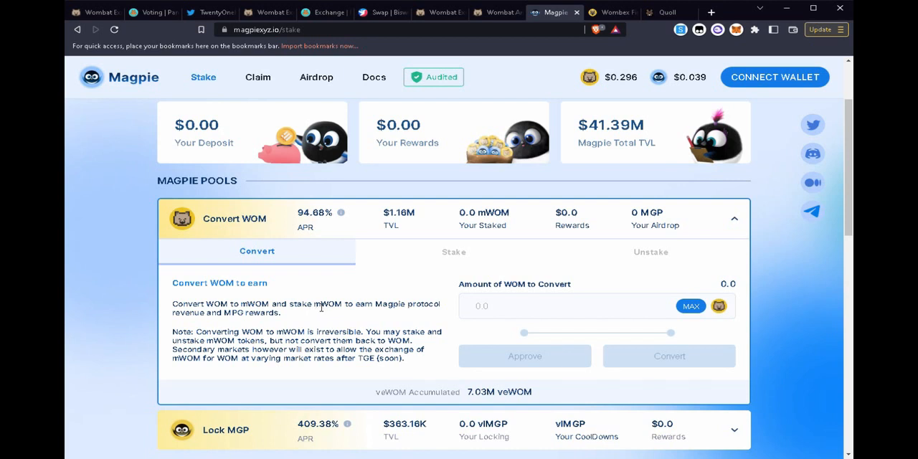
mouse_move(764, 280)
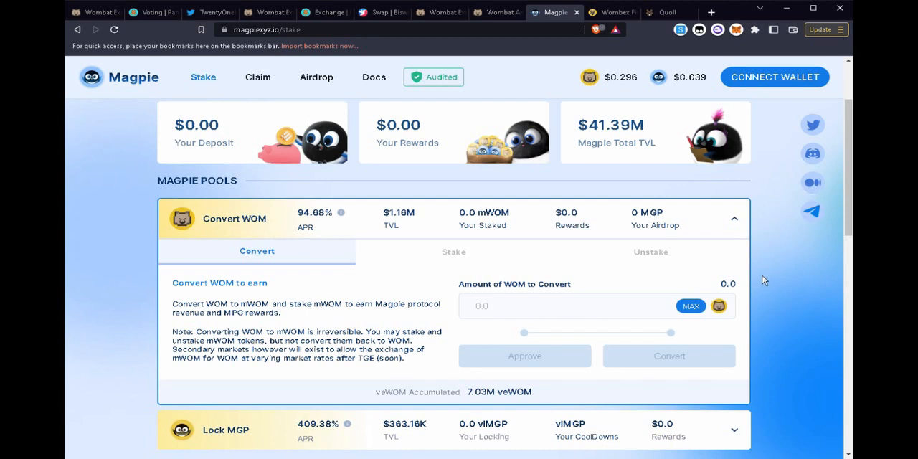
mouse_move(321, 312)
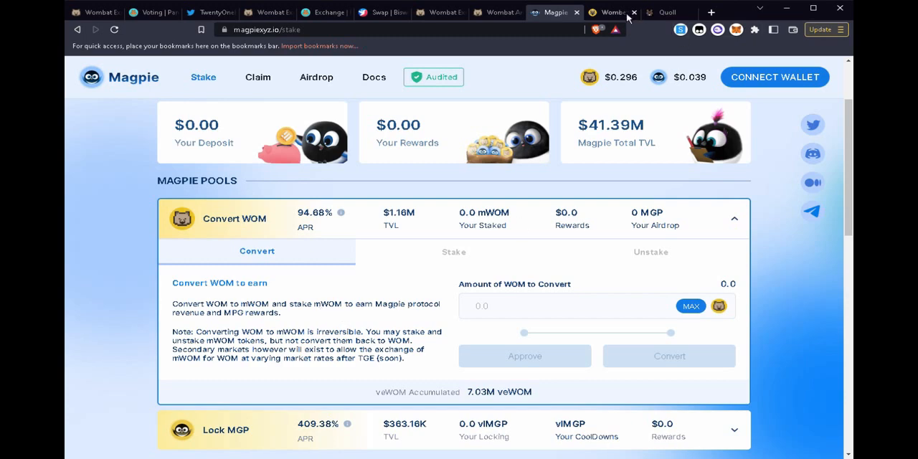
click(609, 12)
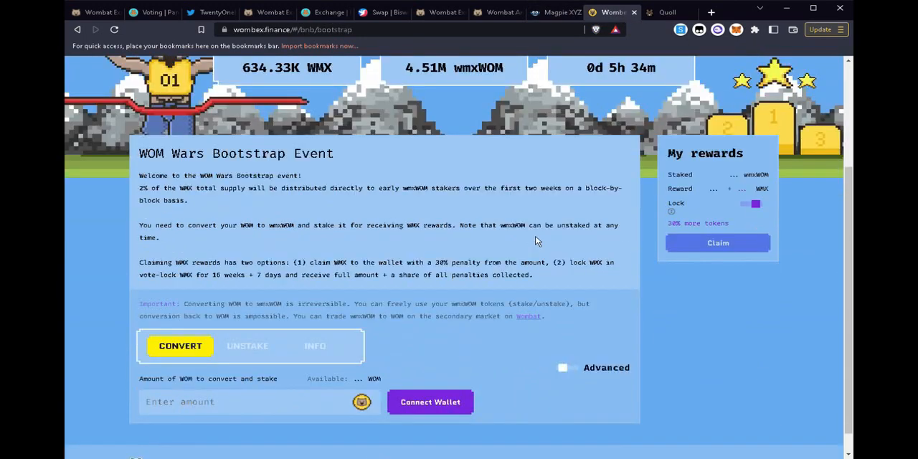
click(667, 12)
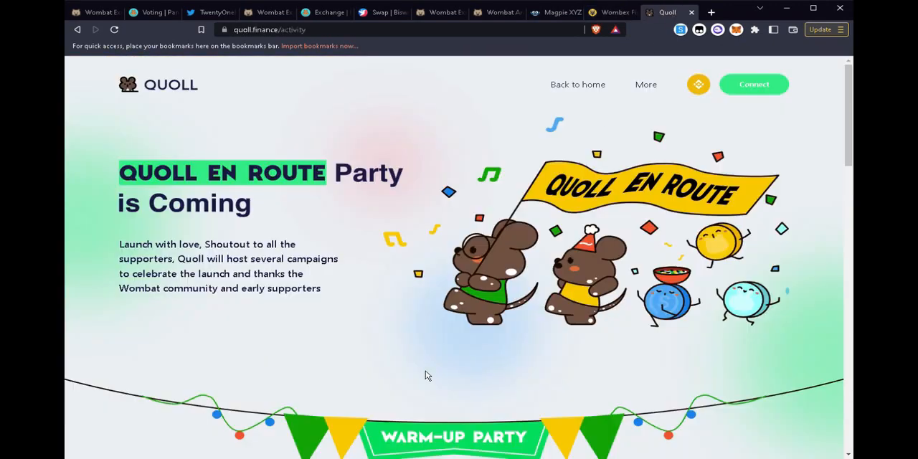
click(555, 12)
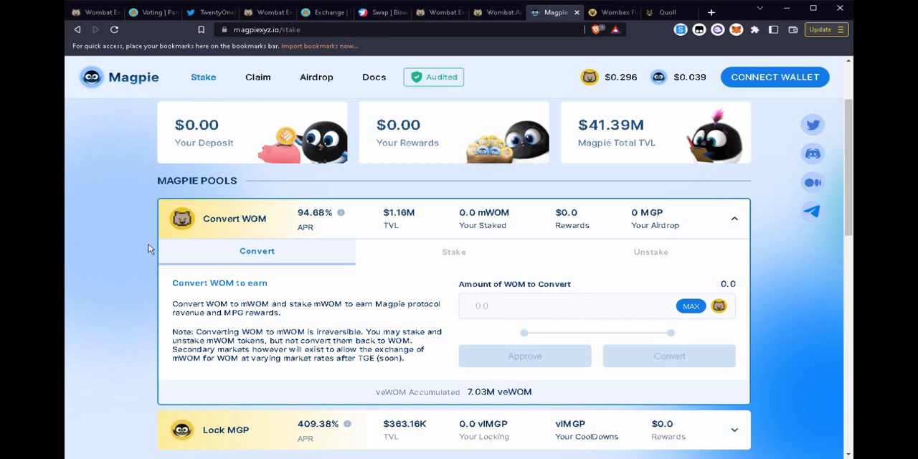
Scroll Magpie's Stake page through the Wombat, Side and BNB pool lists, e.g. stkBNB 9.97%
scroll(down, 3)
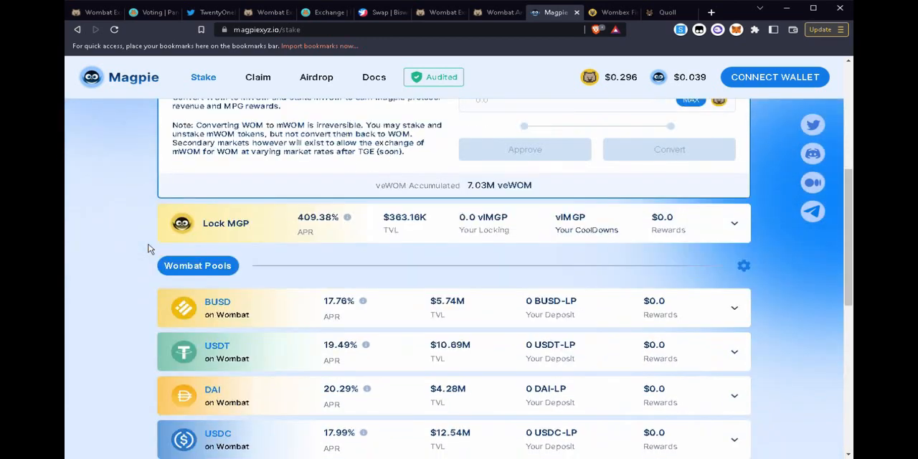
scroll(down, 3)
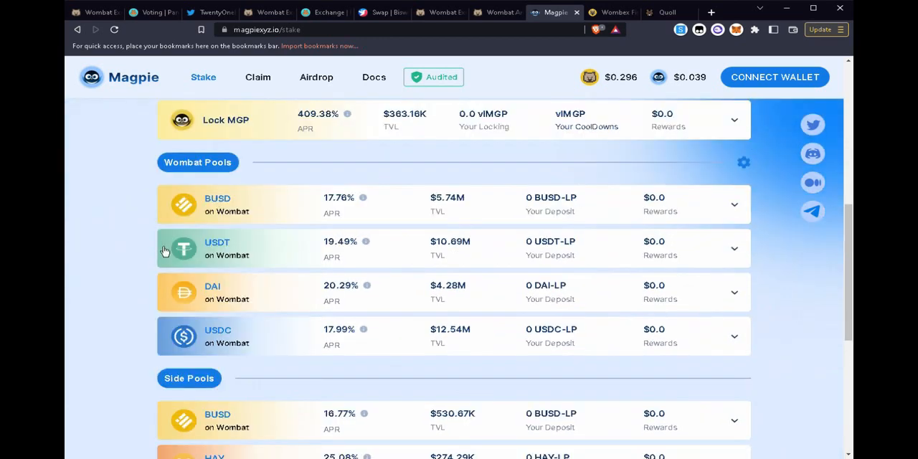
scroll(down, 3)
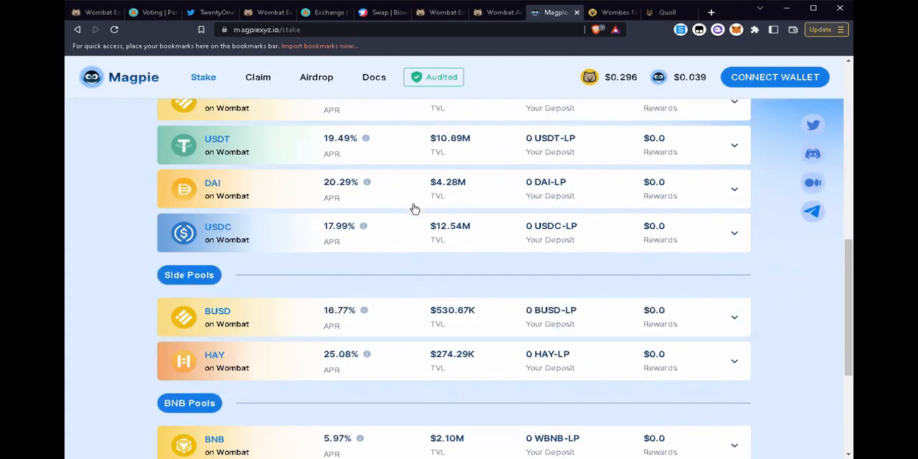
scroll(down, 3)
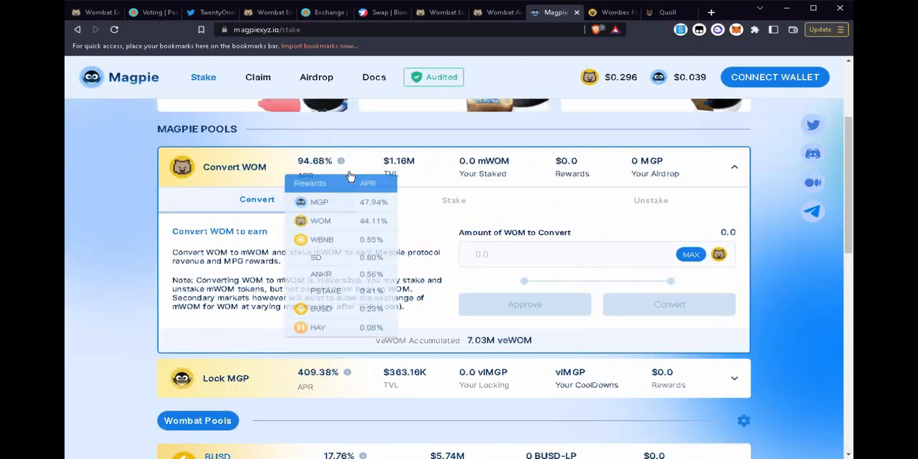
scroll(down, 3)
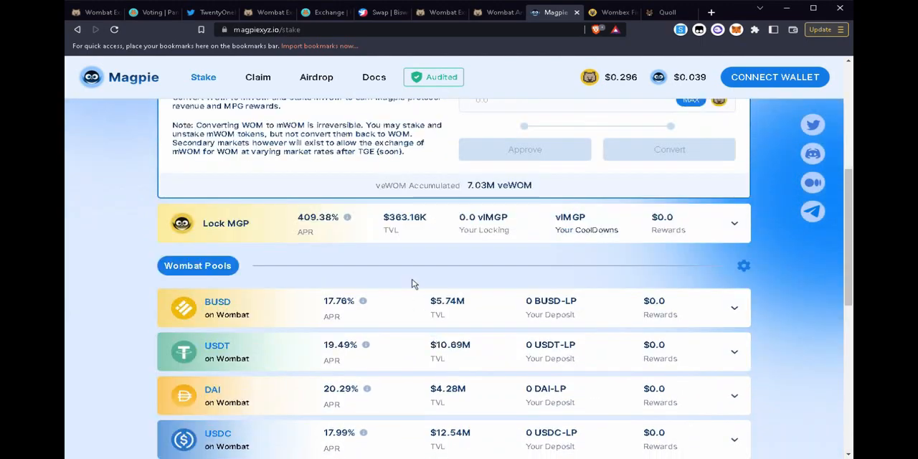
scroll(down, 3)
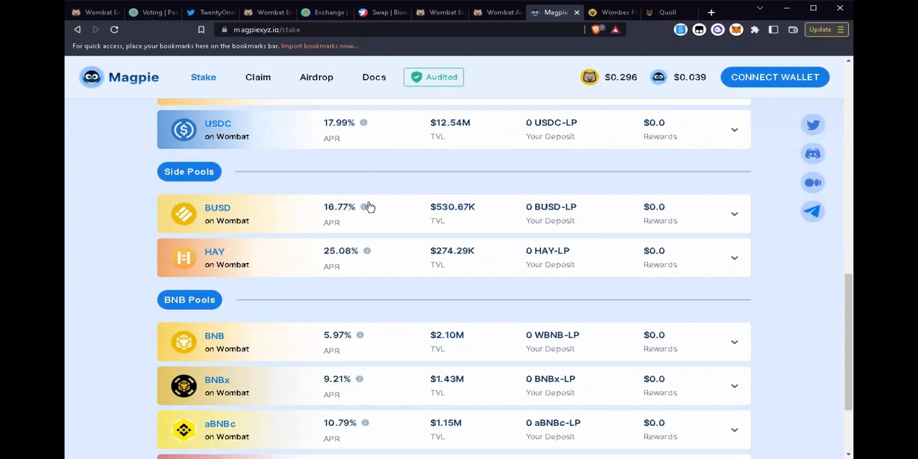
scroll(down, 3)
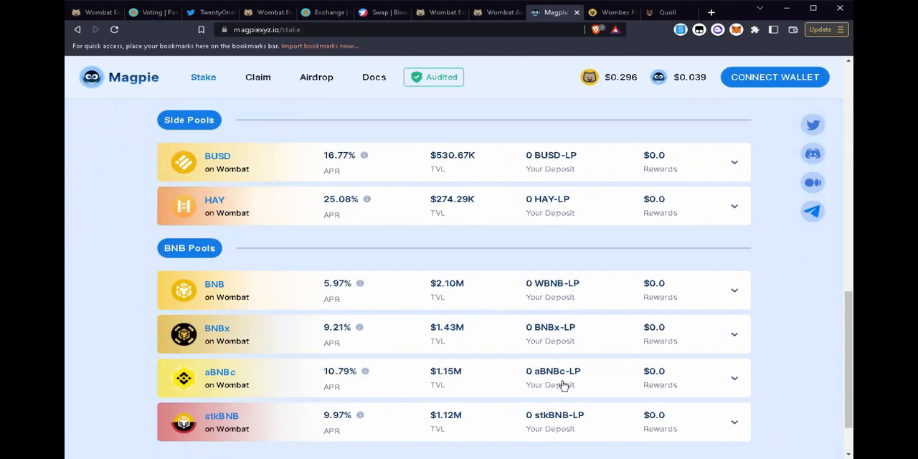
mouse_move(555, 177)
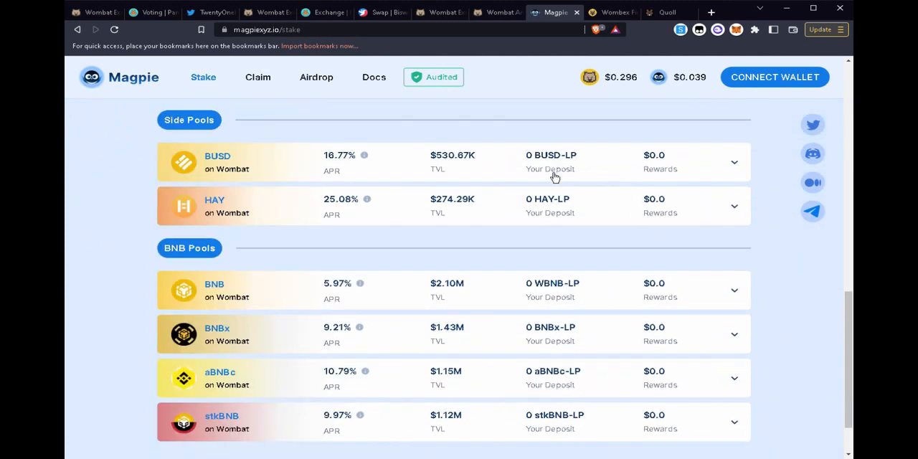
mouse_move(560, 250)
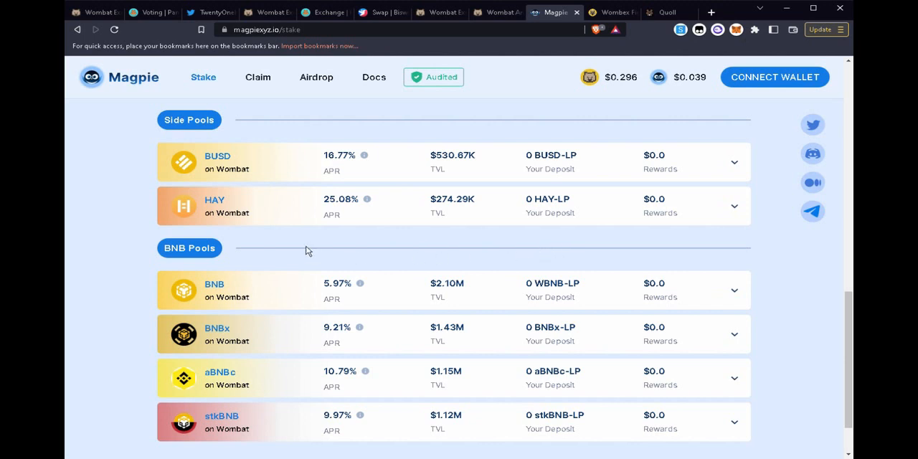
mouse_move(317, 279)
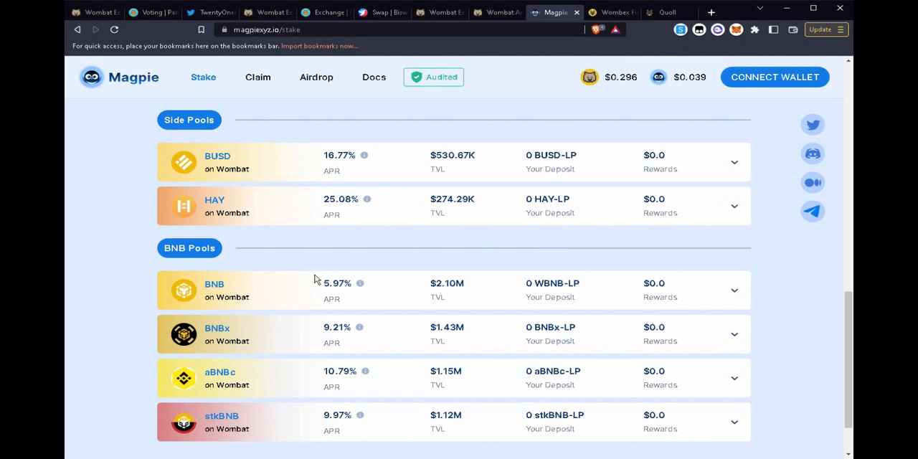
mouse_move(337, 280)
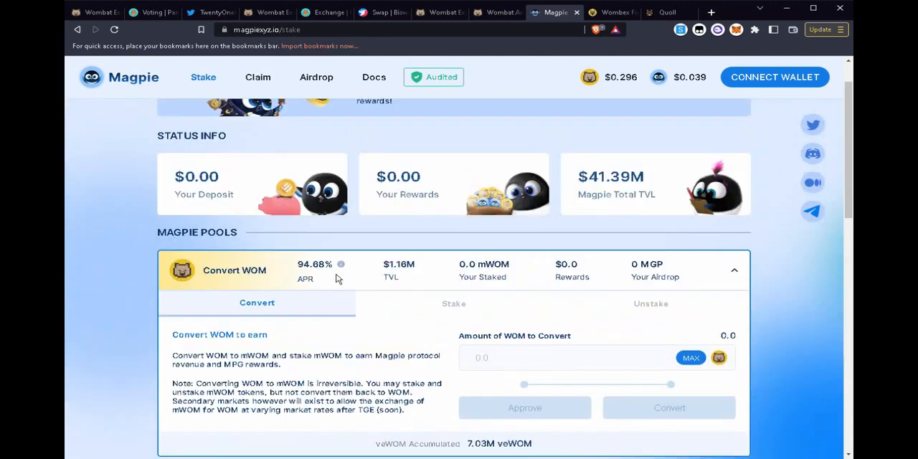
mouse_move(337, 279)
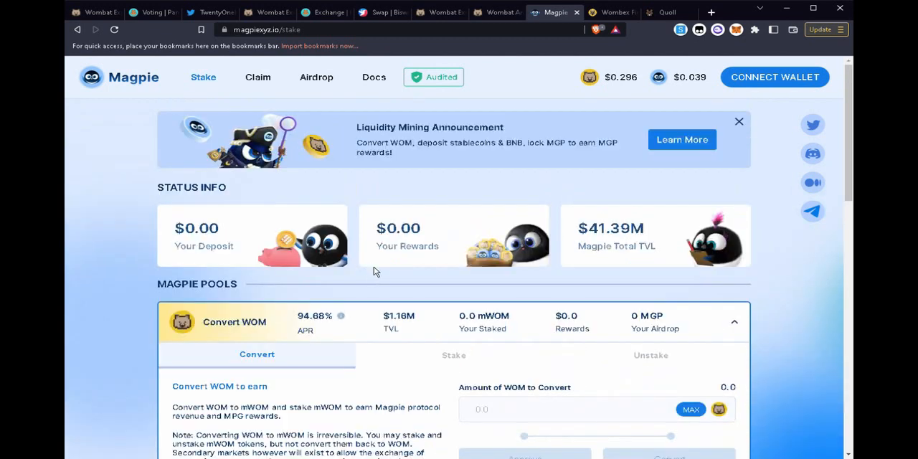
mouse_move(450, 279)
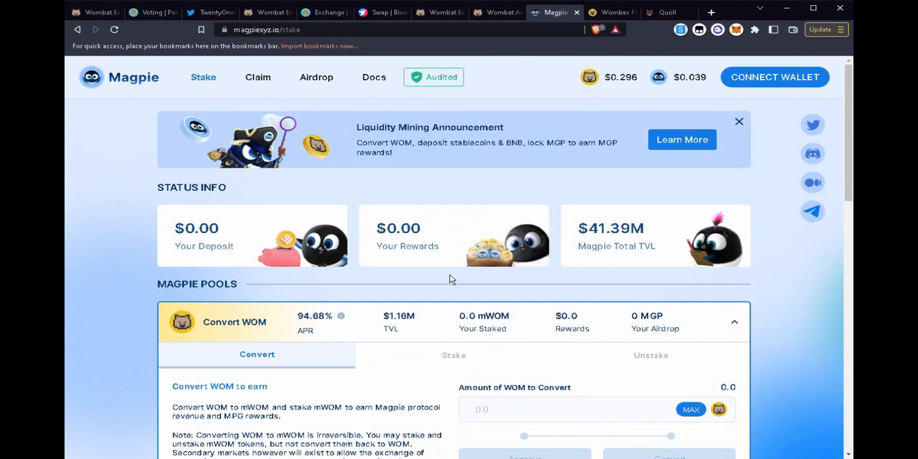
mouse_move(436, 325)
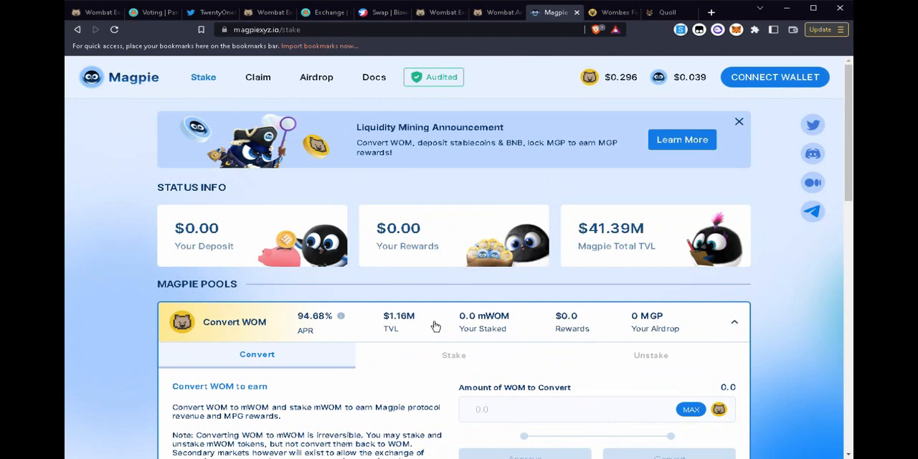
Glance at Quoll's Warm-Up Party page, then return to Wombex's bootstrap event (634.33K WMX distributed)
click(610, 12)
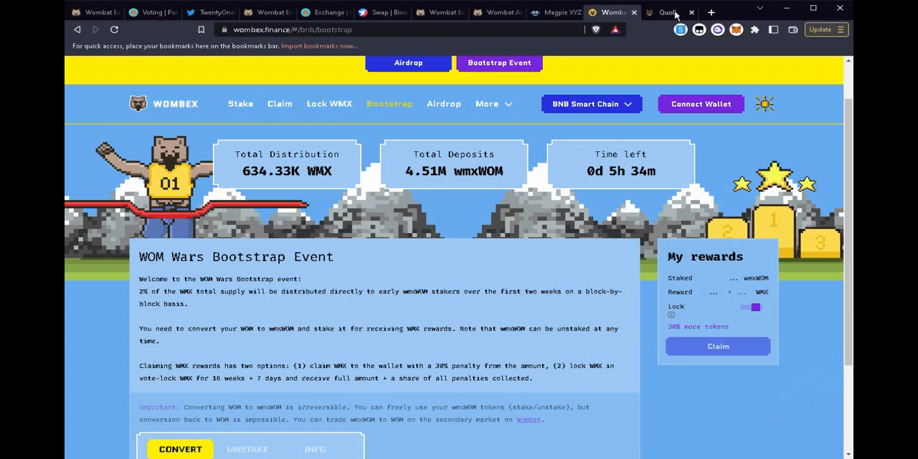
click(668, 12)
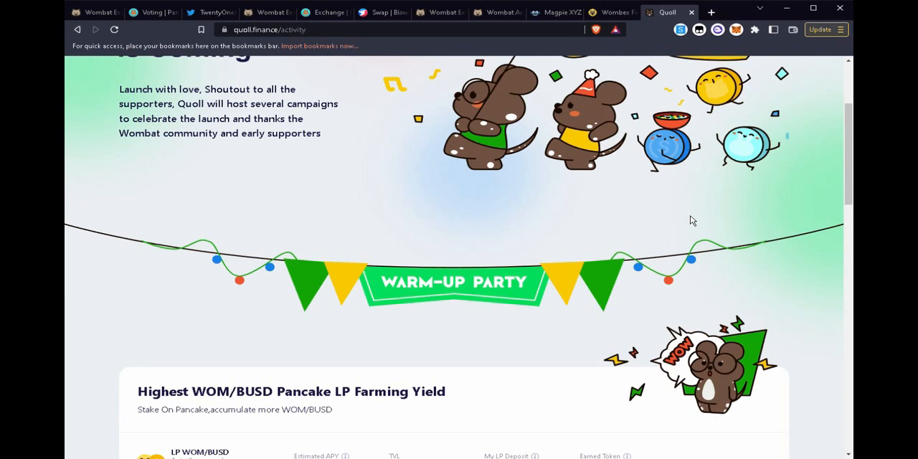
mouse_move(607, 89)
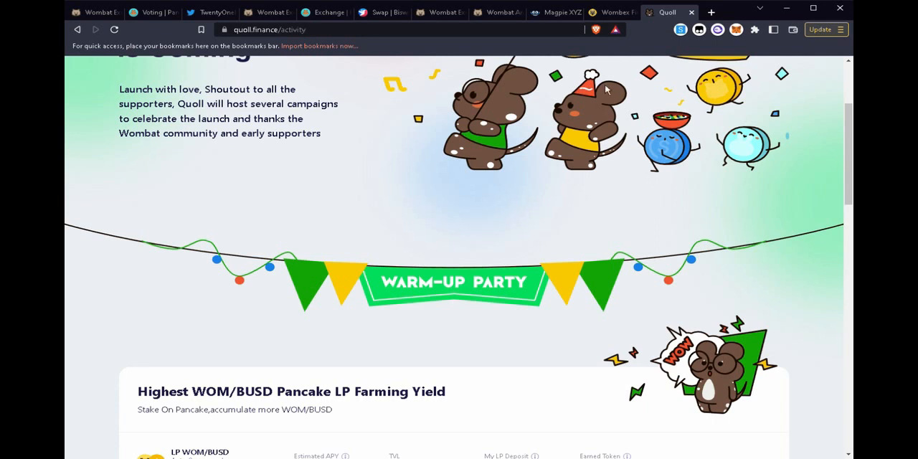
click(610, 12)
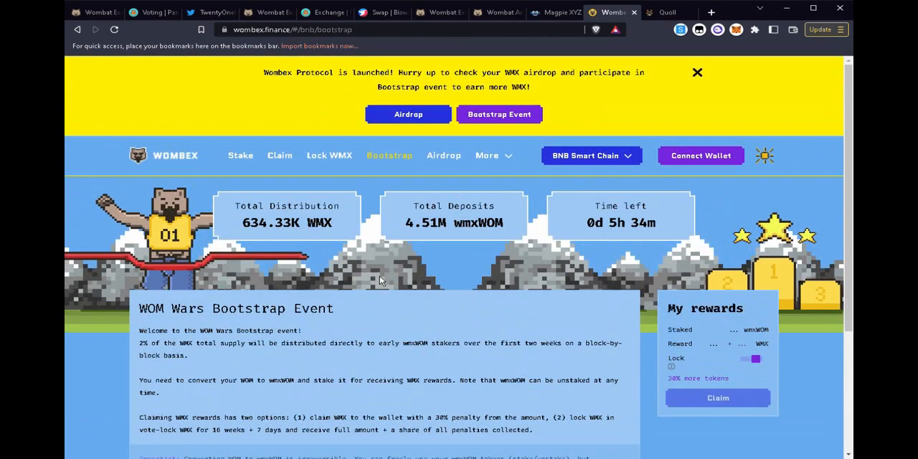
mouse_move(464, 298)
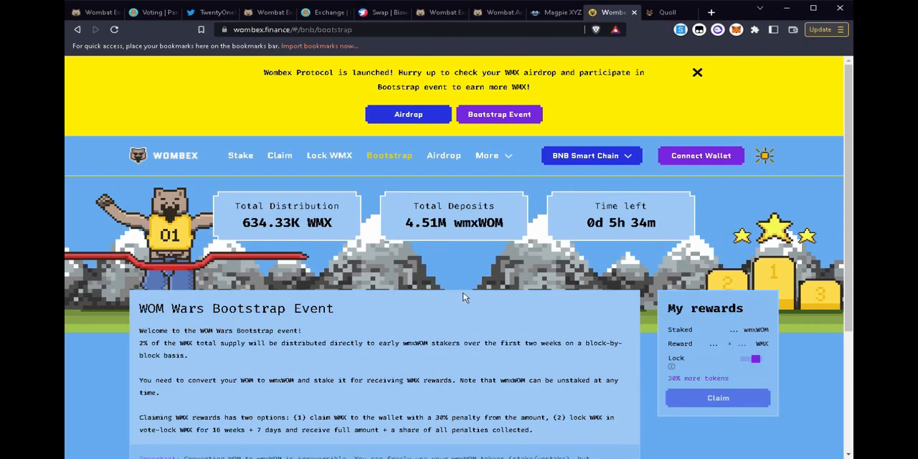
Scroll Wombex's bootstrap page to the WOM-to-wmxWOM convert form, then bring up Quoll's Warm-Up Party
scroll(down, 3)
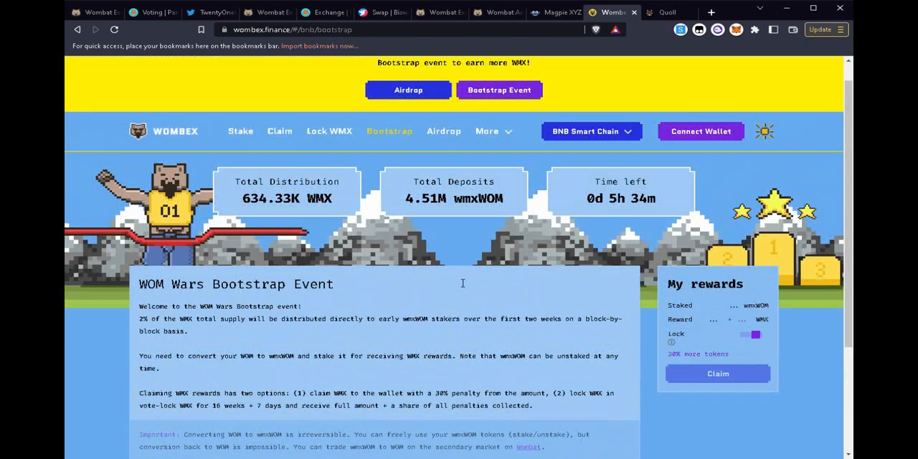
mouse_move(464, 288)
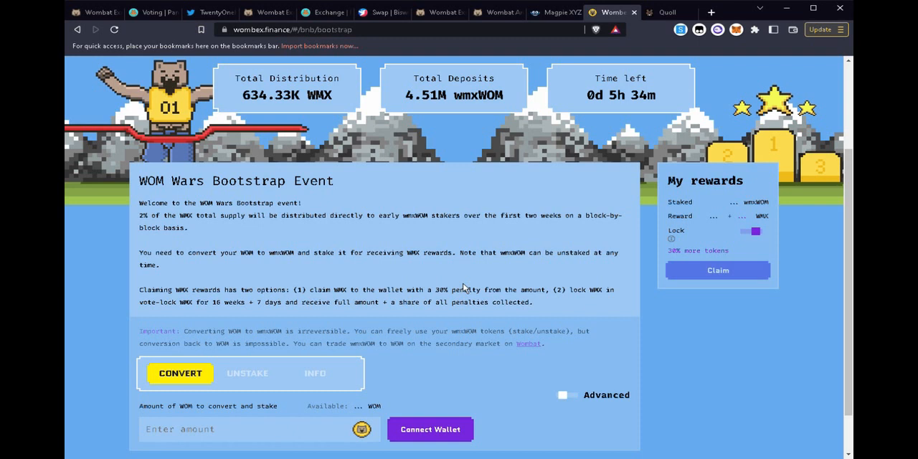
mouse_move(109, 195)
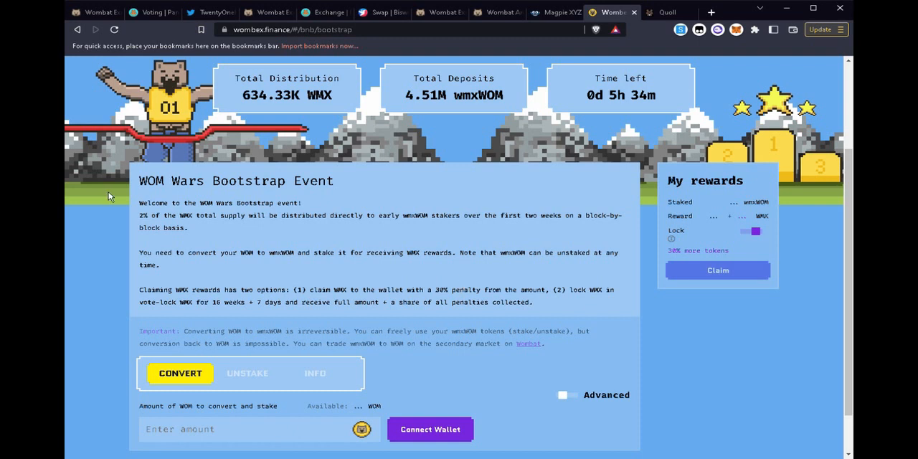
mouse_move(348, 239)
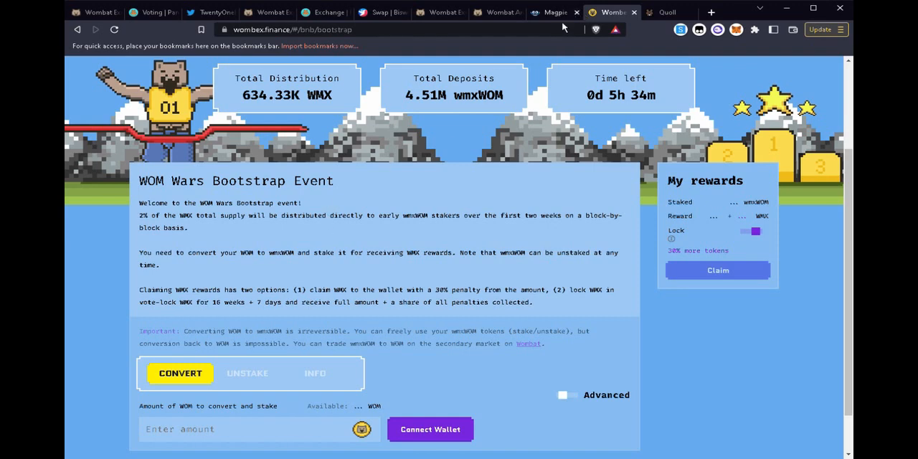
click(667, 12)
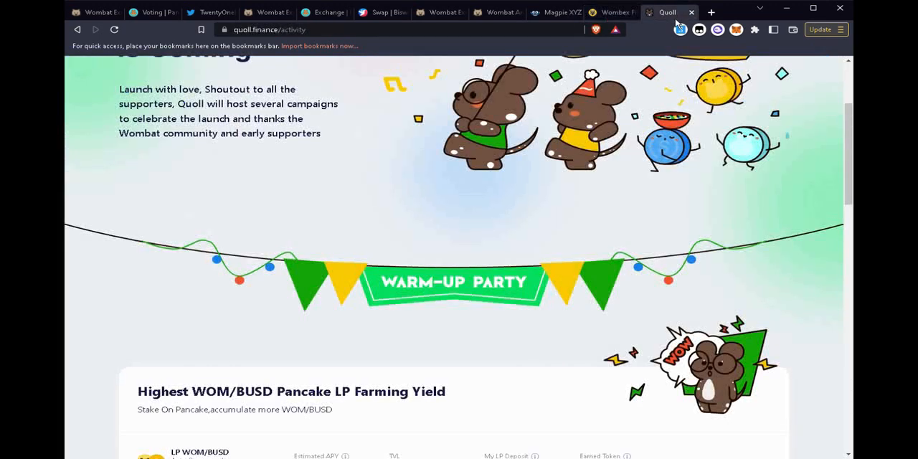
scroll(down, 3)
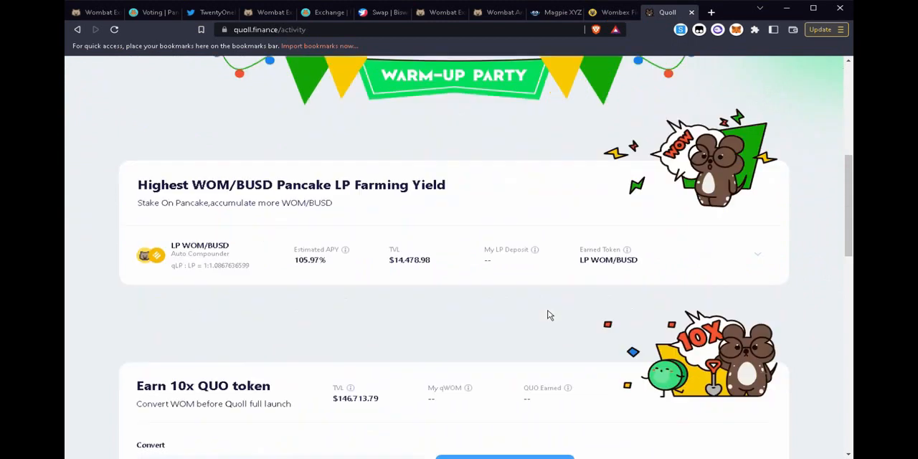
scroll(down, 3)
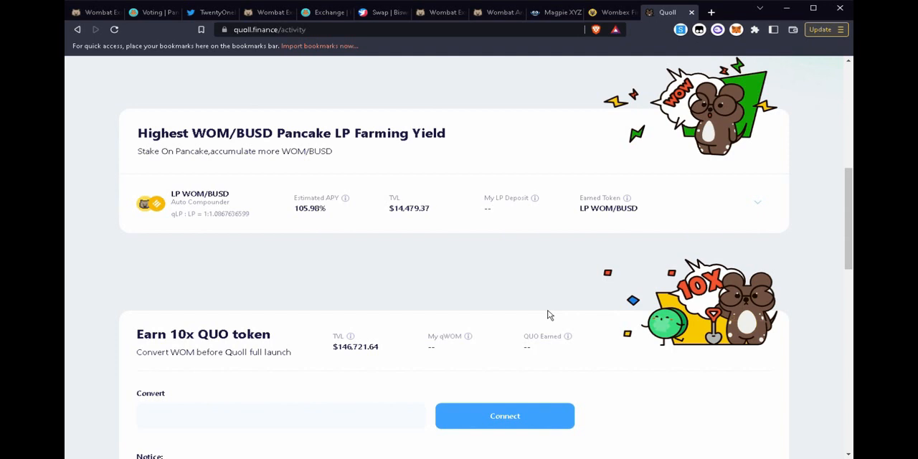
scroll(down, 3)
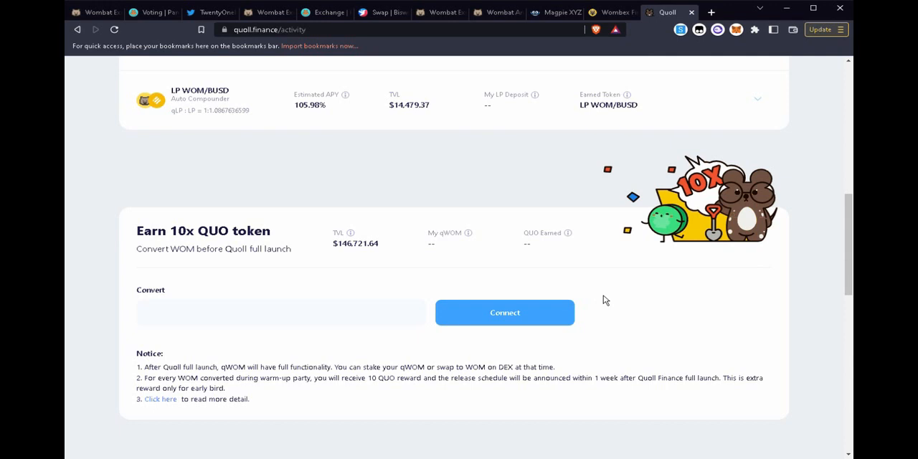
mouse_move(201, 252)
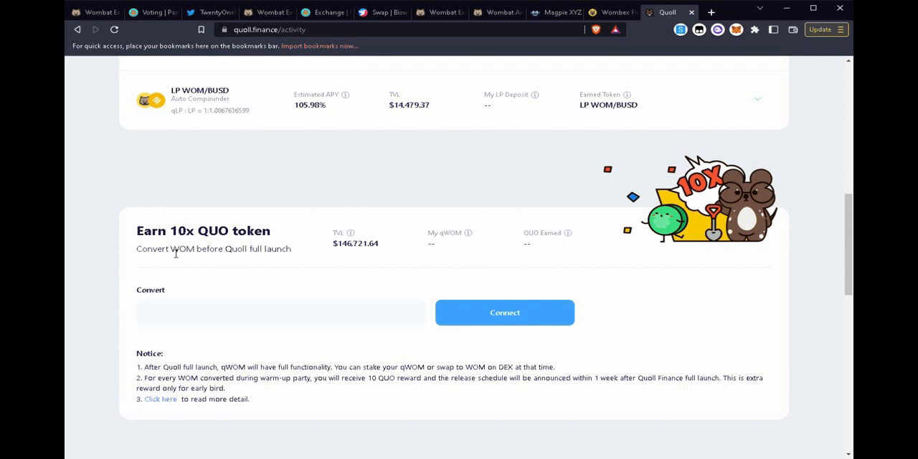
mouse_move(320, 409)
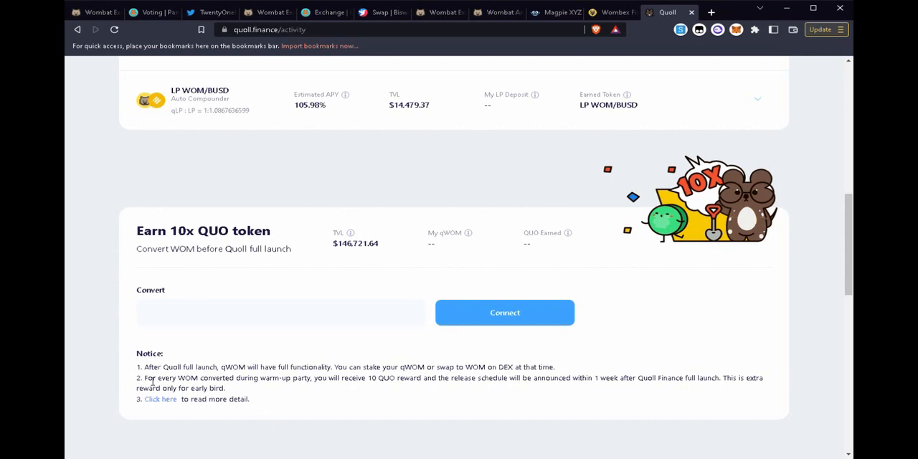
mouse_move(303, 406)
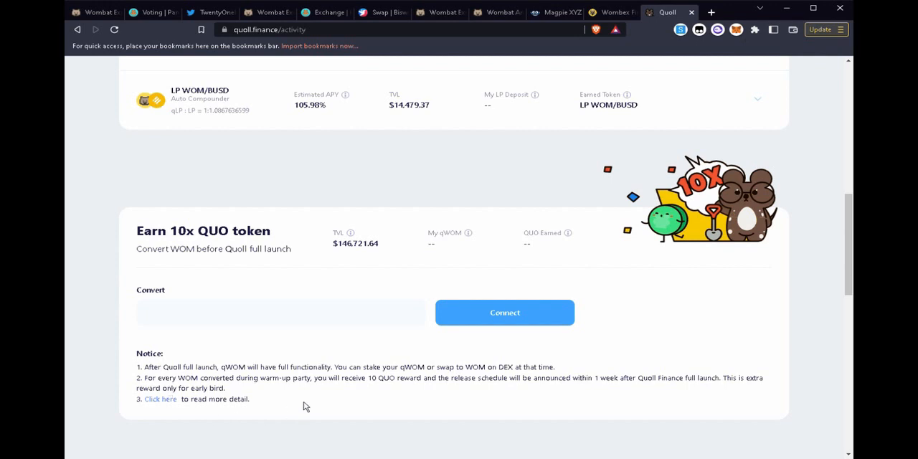
mouse_move(304, 403)
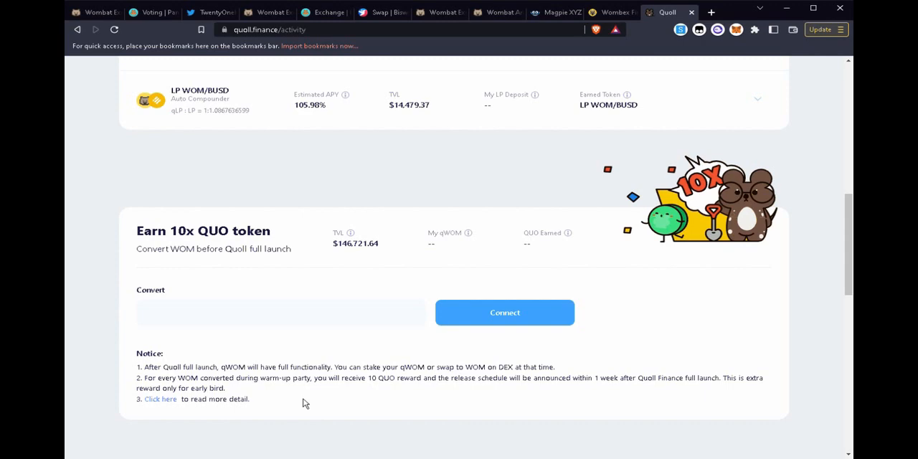
scroll(up, 3)
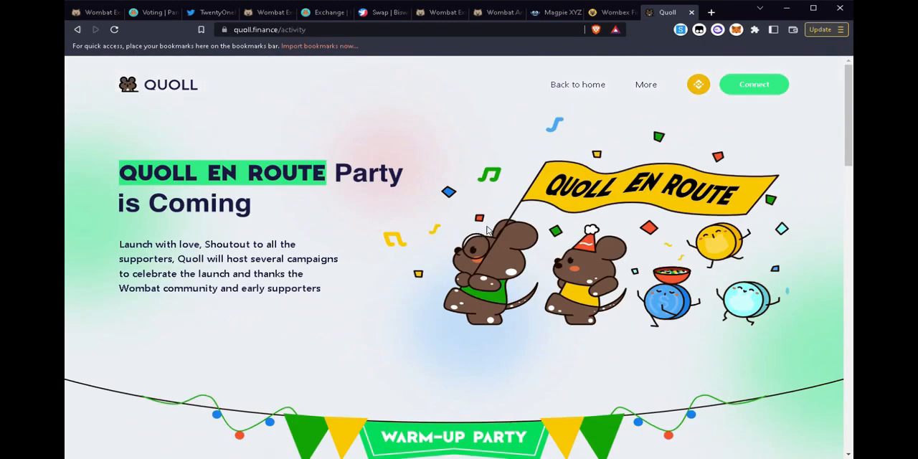
Return to Magpie's Stake page with the Convert WOM pool at 94.68% APR
click(556, 12)
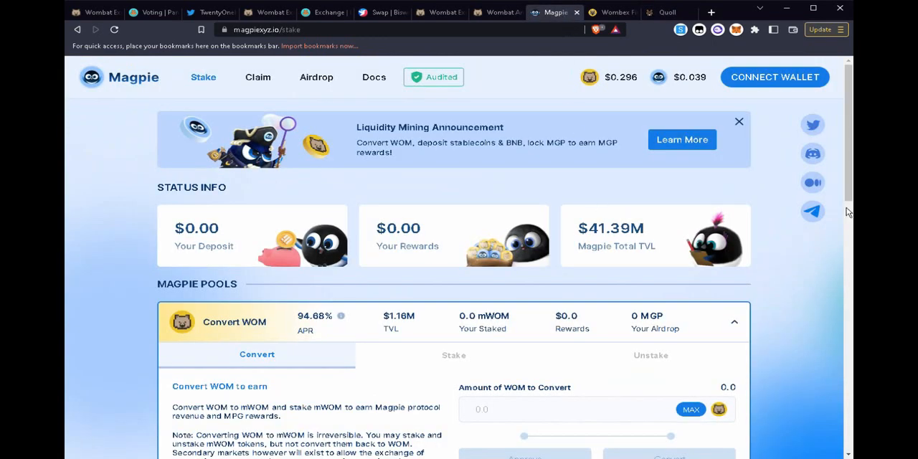
mouse_move(794, 259)
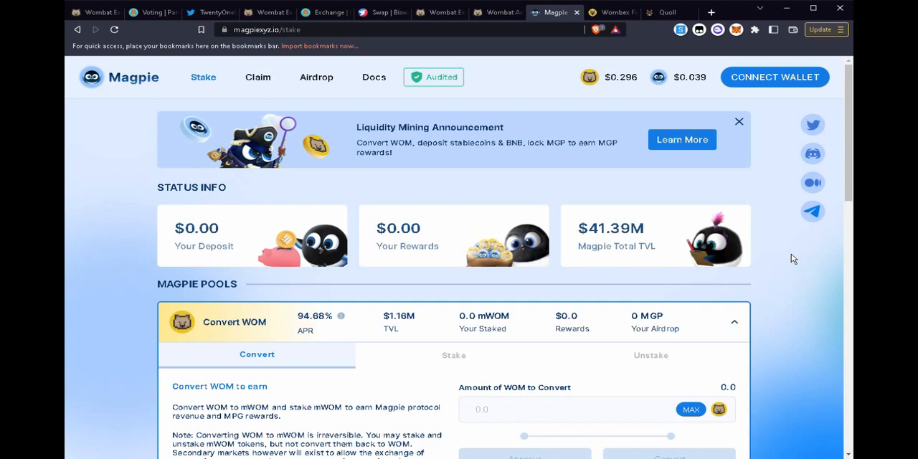
mouse_move(788, 269)
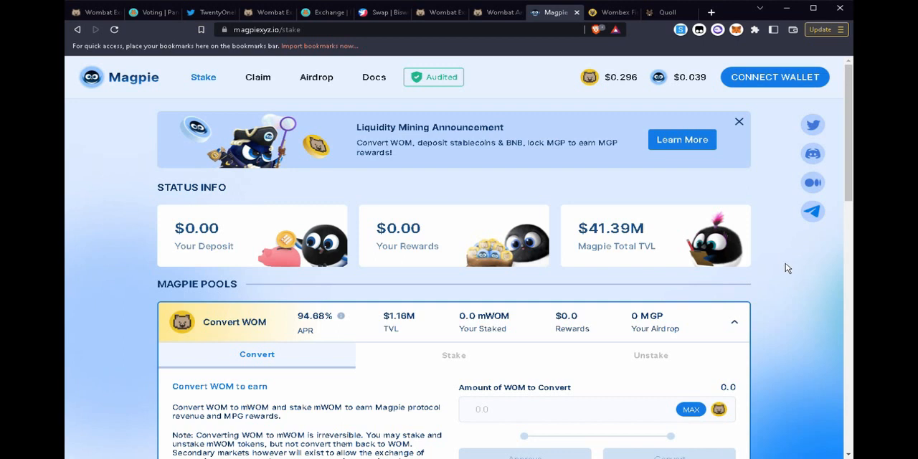
mouse_move(770, 311)
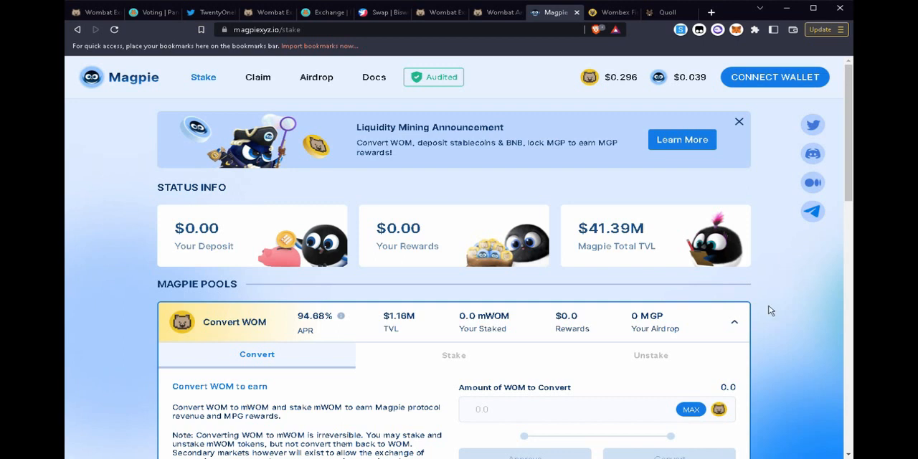
mouse_move(344, 316)
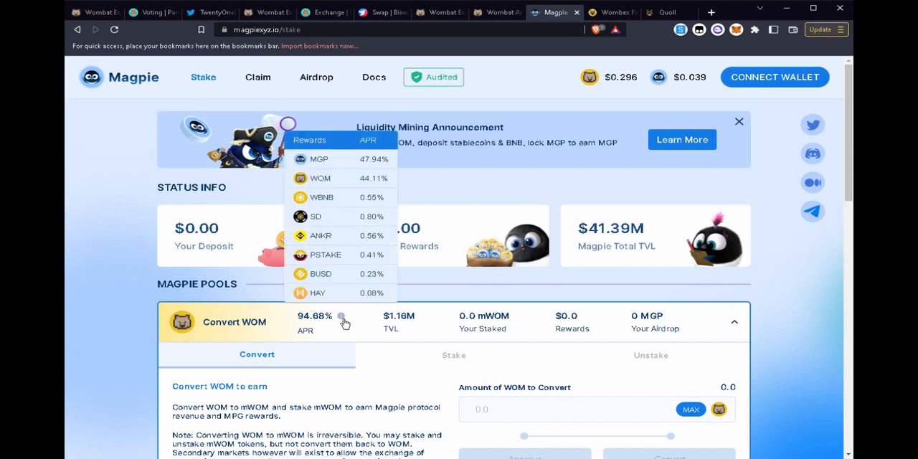
mouse_move(266, 332)
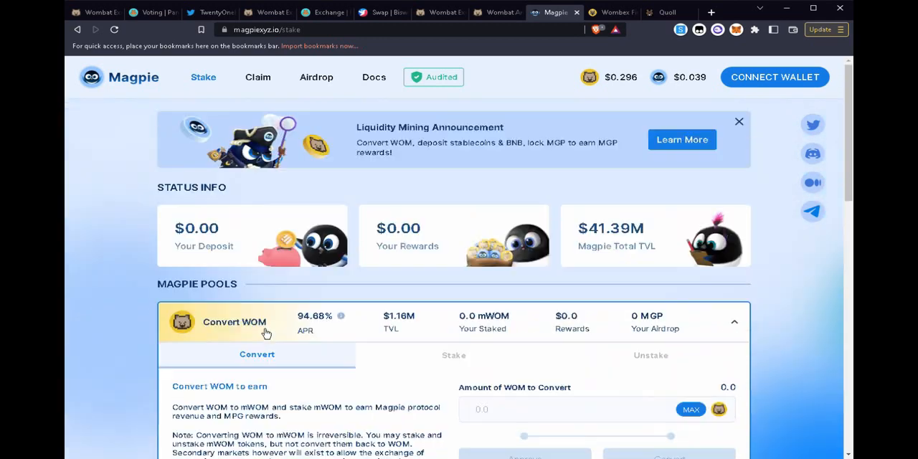
mouse_move(121, 256)
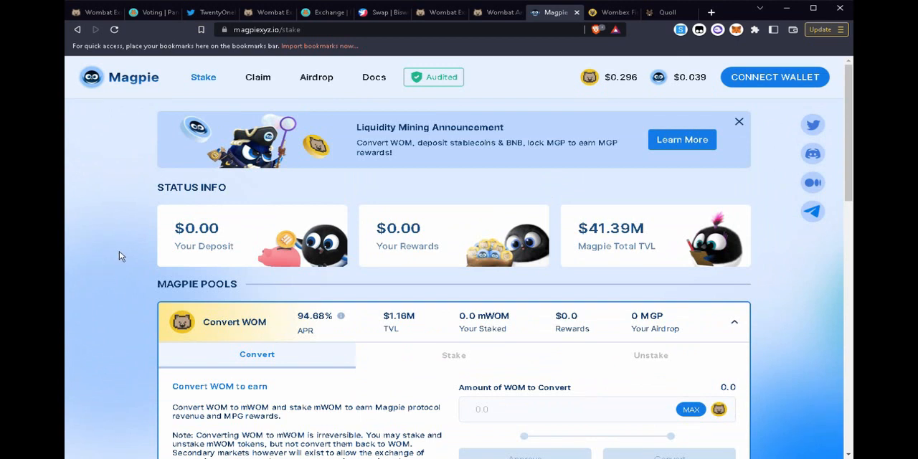
mouse_move(143, 325)
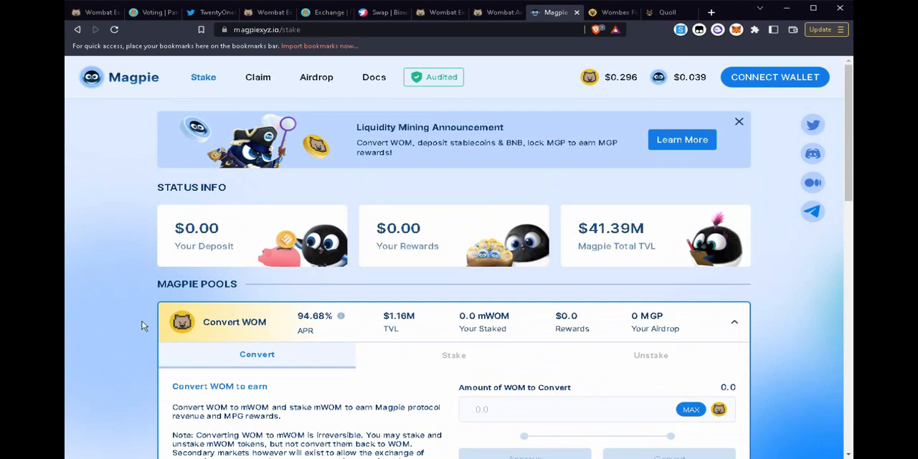
mouse_move(229, 340)
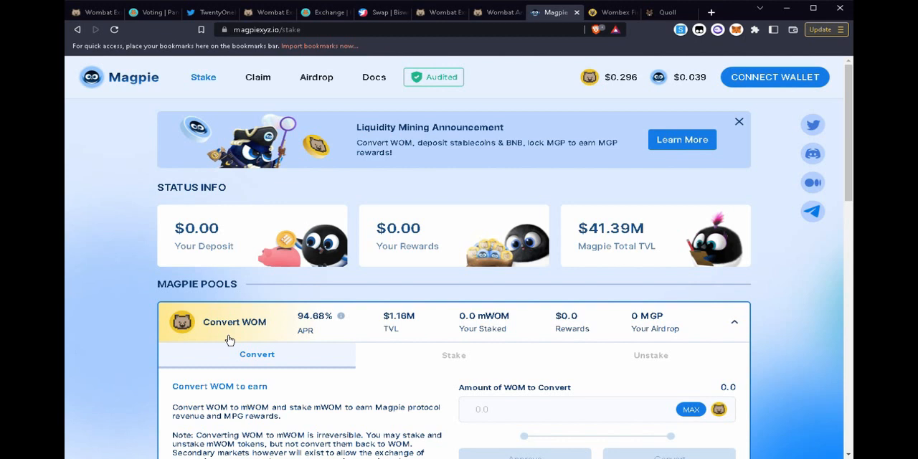
mouse_move(251, 336)
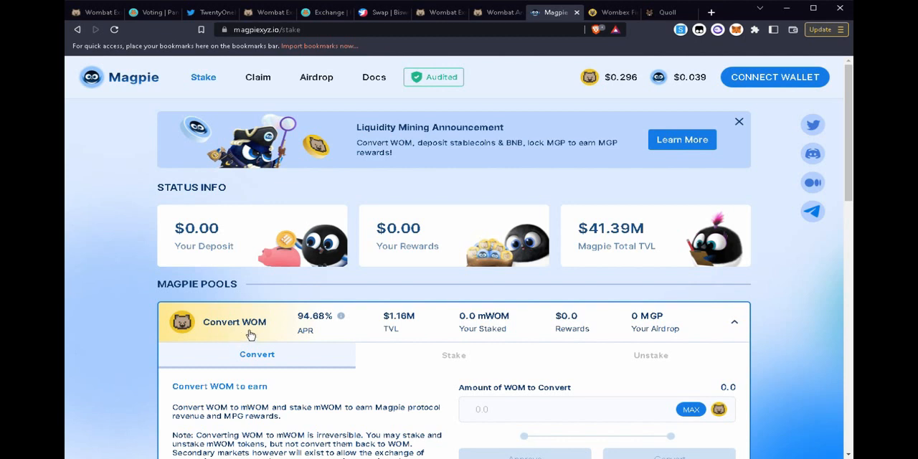
mouse_move(256, 311)
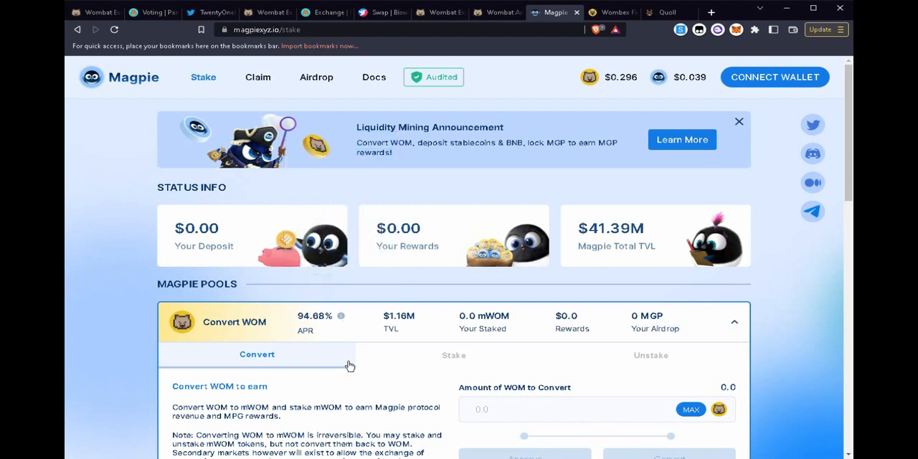
mouse_move(367, 345)
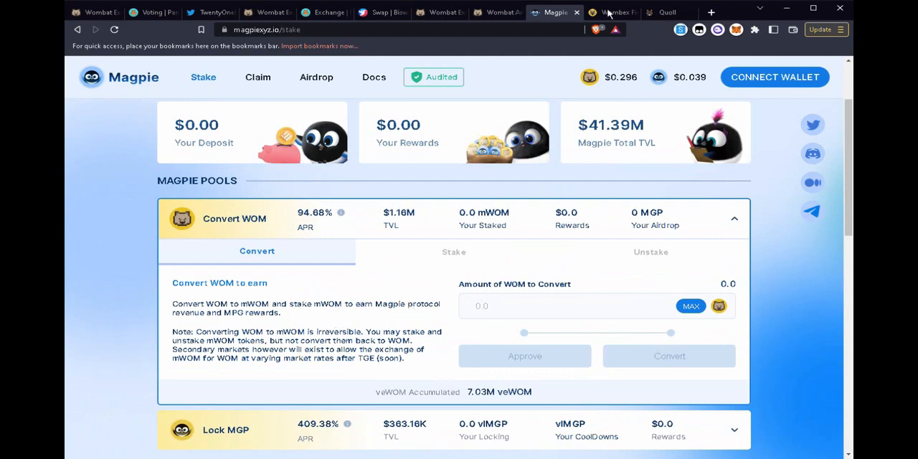
Return to Wombex and scroll through the bootstrap event's WMX distributed and wmxWOM deposited stats
click(611, 12)
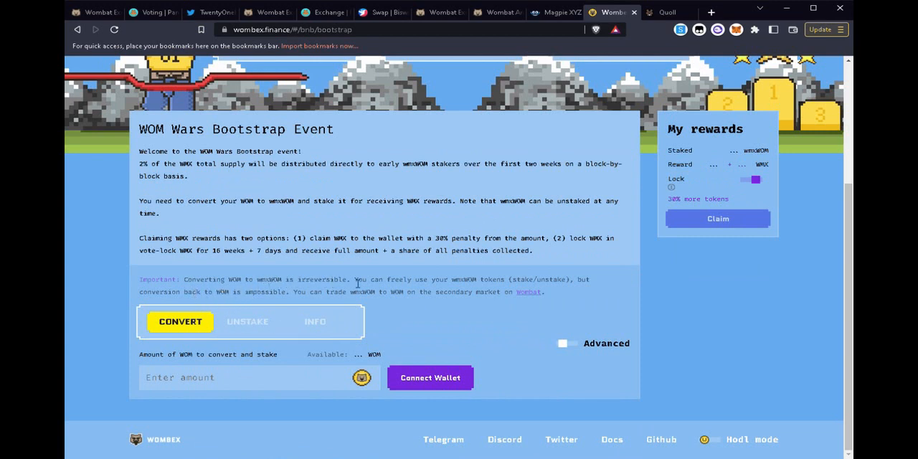
mouse_move(414, 277)
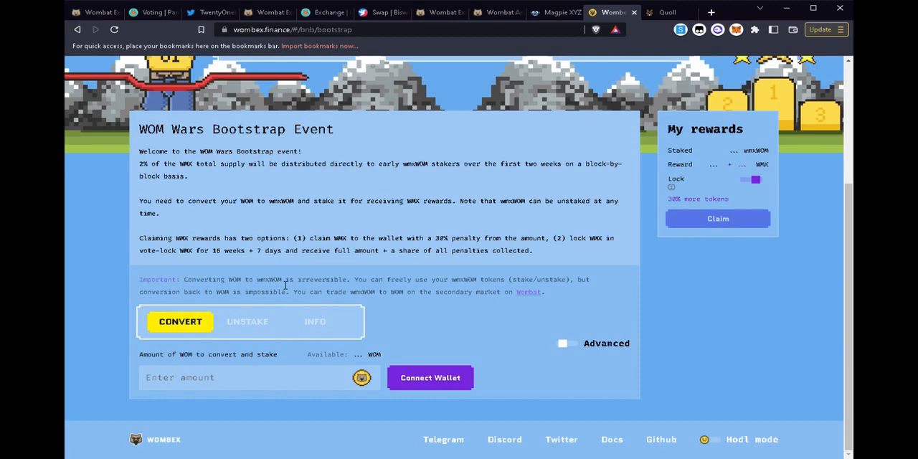
mouse_move(321, 313)
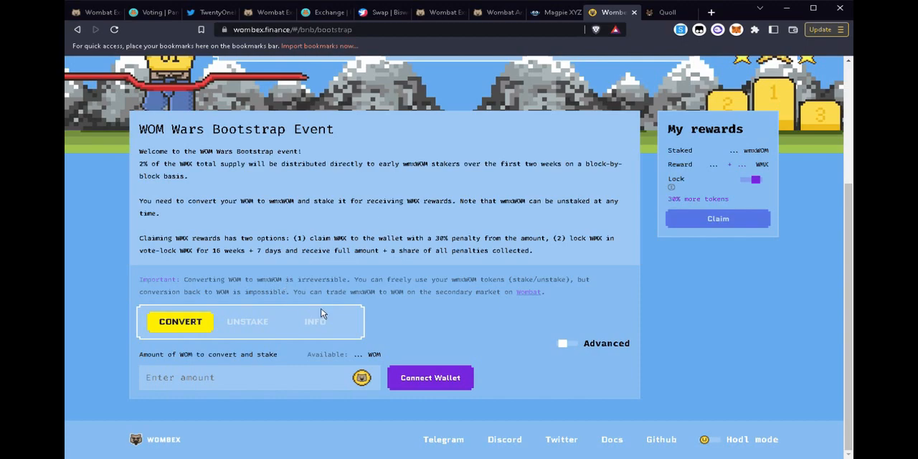
scroll(down, 3)
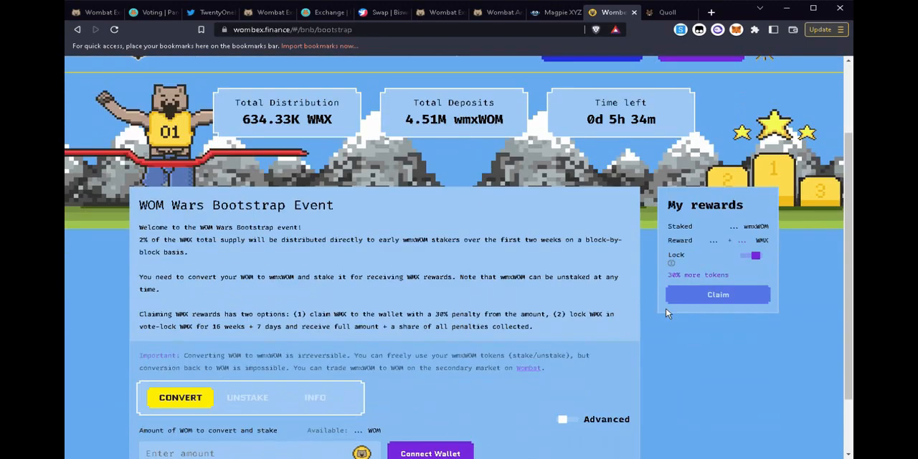
scroll(down, 3)
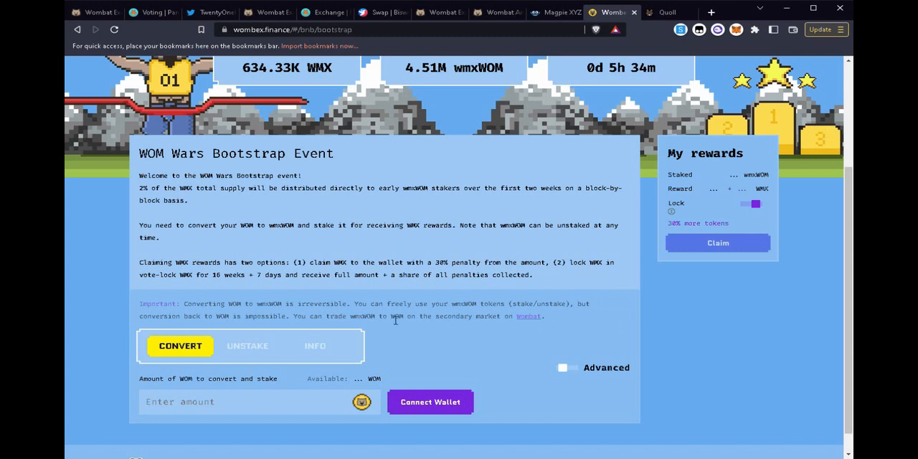
mouse_move(281, 321)
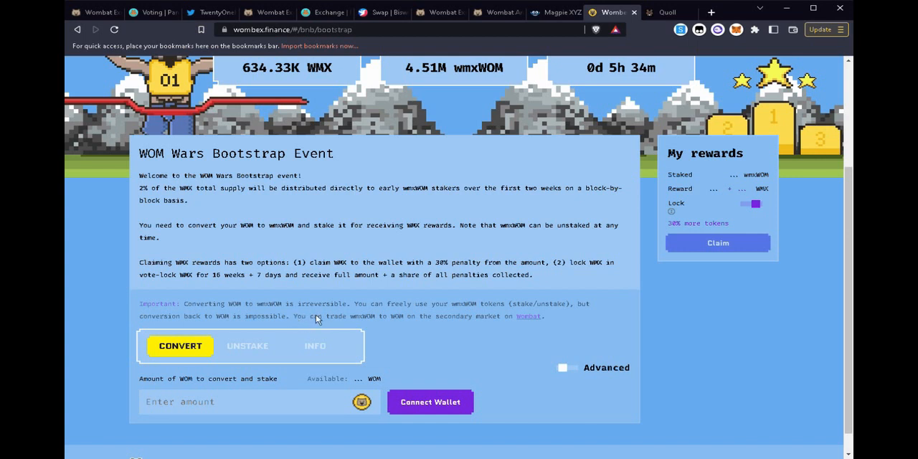
mouse_move(497, 243)
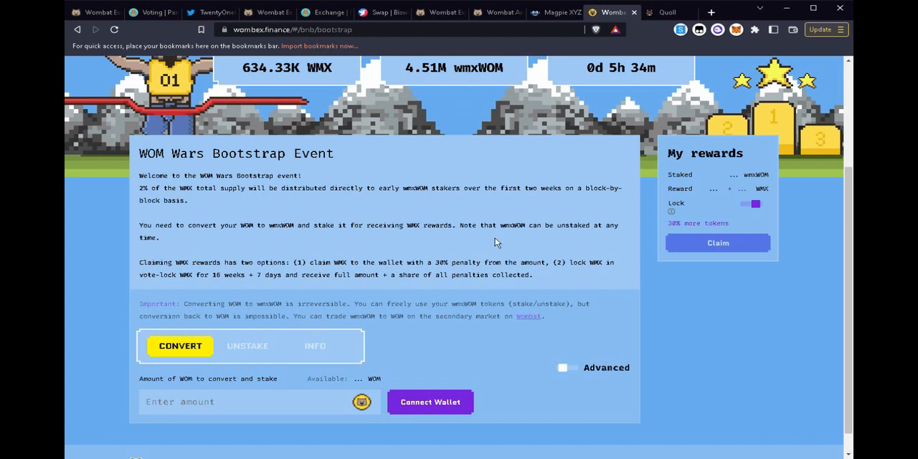
mouse_move(514, 265)
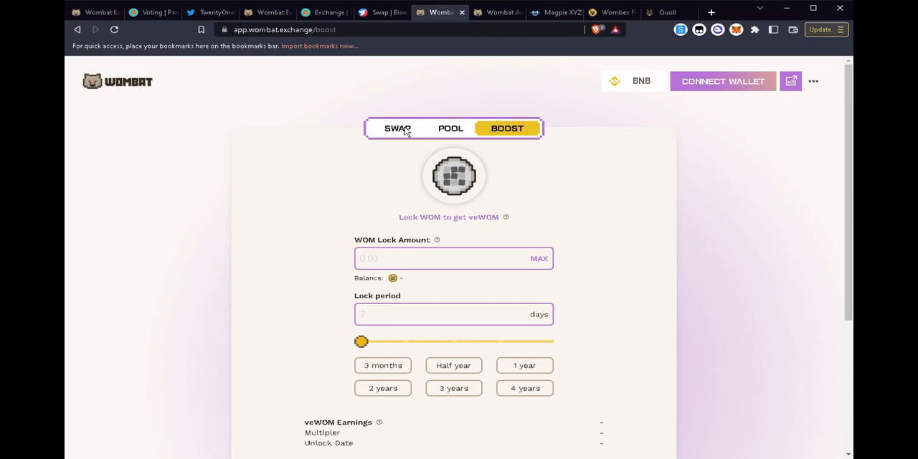
Scroll the Wombat pools list to the wmxWOM pool (wmxWOM 104% APR, WOM 25.26%)
click(450, 128)
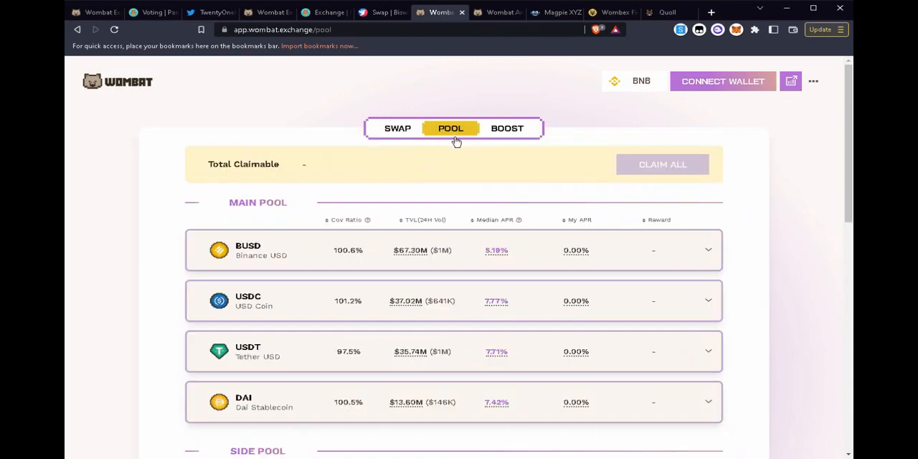
scroll(down, 3)
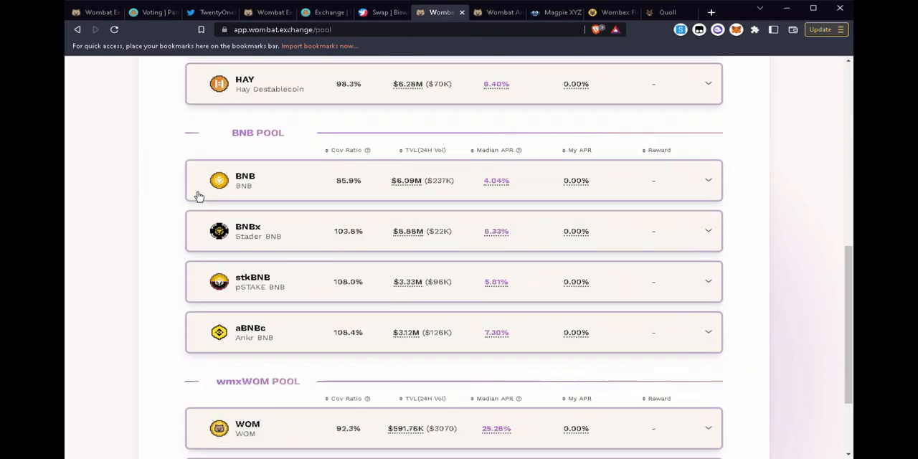
scroll(down, 3)
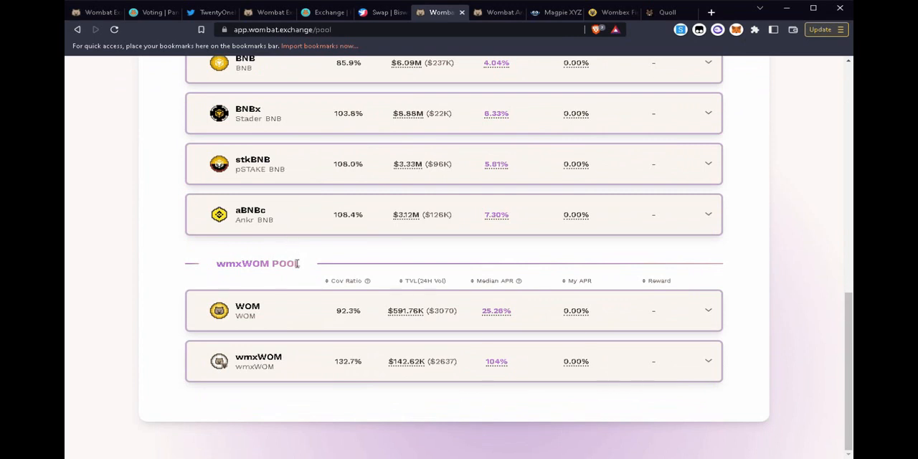
mouse_move(276, 323)
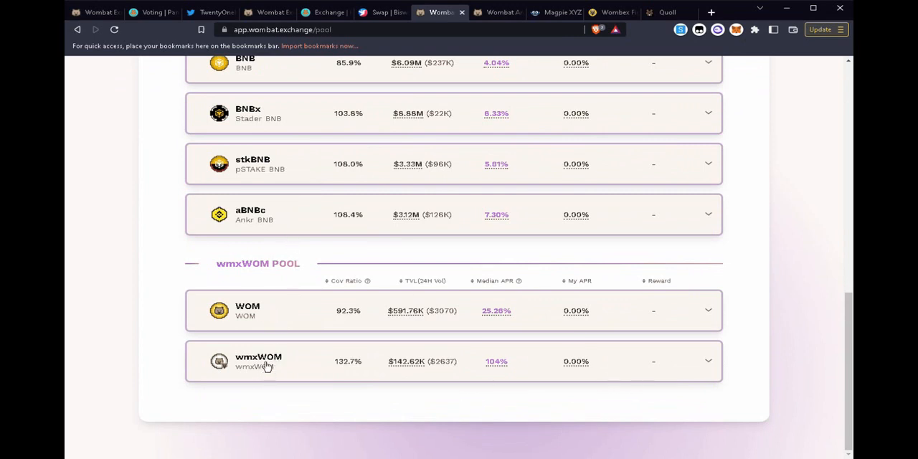
mouse_move(257, 316)
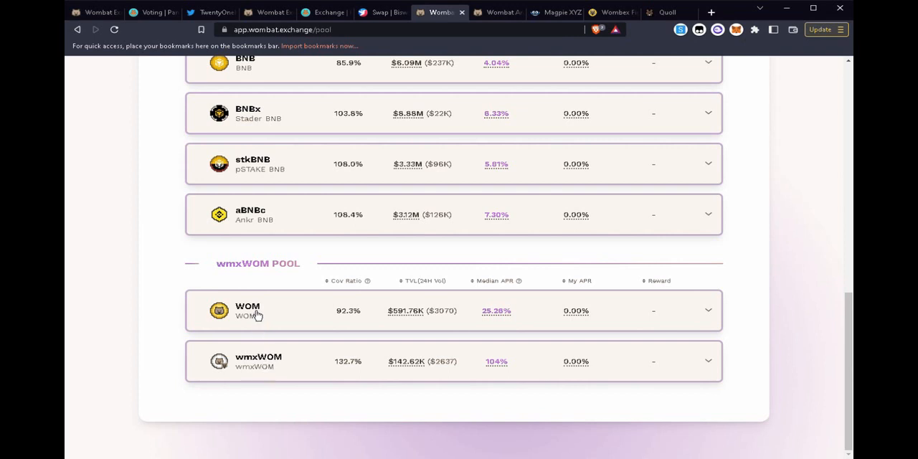
mouse_move(264, 318)
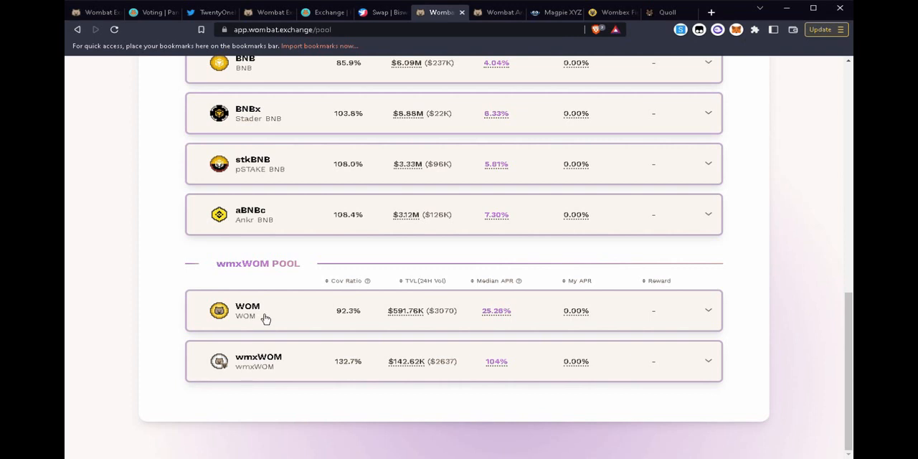
mouse_move(271, 325)
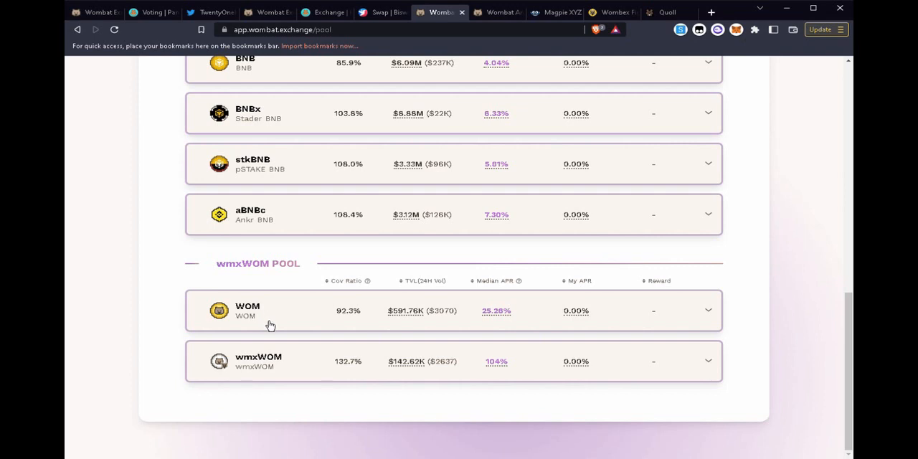
mouse_move(264, 343)
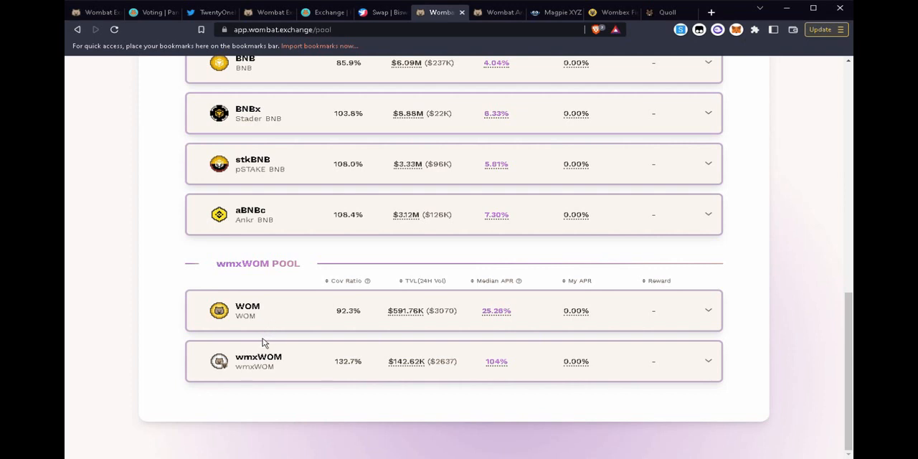
mouse_move(267, 344)
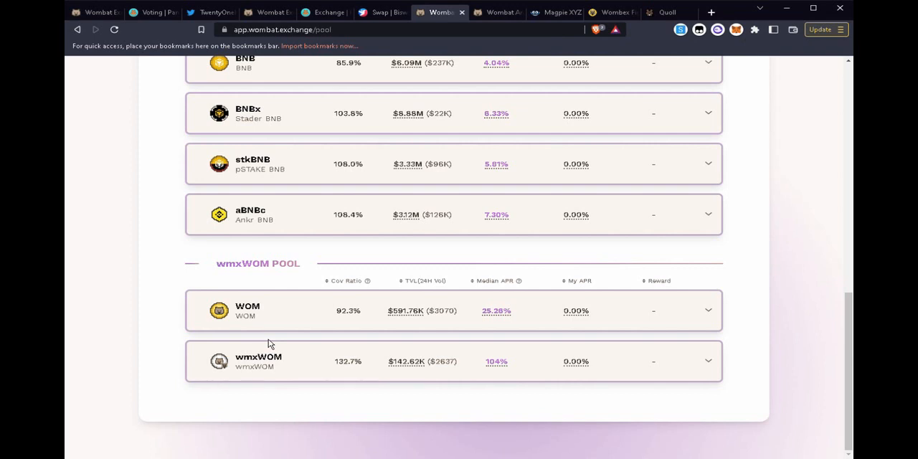
mouse_move(277, 368)
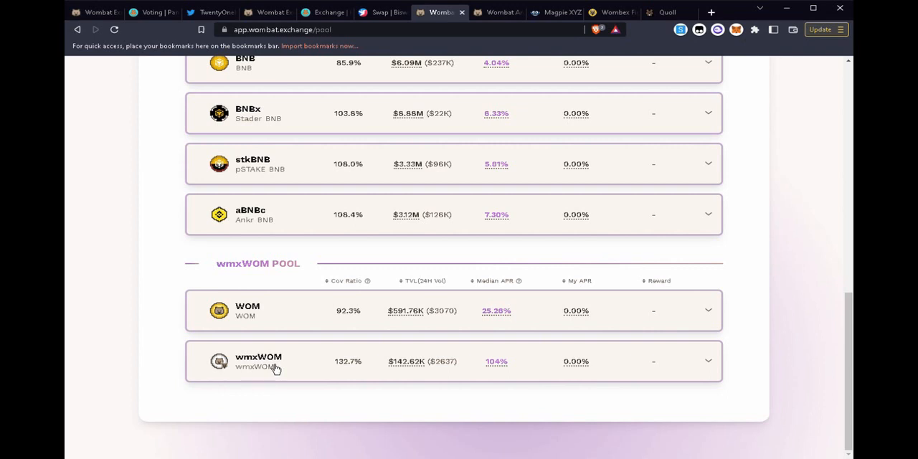
mouse_move(281, 368)
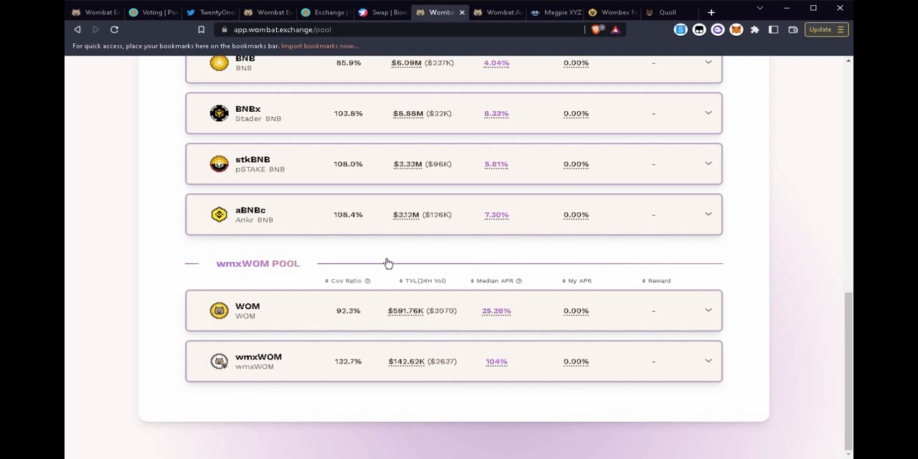
Switch to the Magpie tab showing the Convert WOM pool at 94.68% APR
click(554, 12)
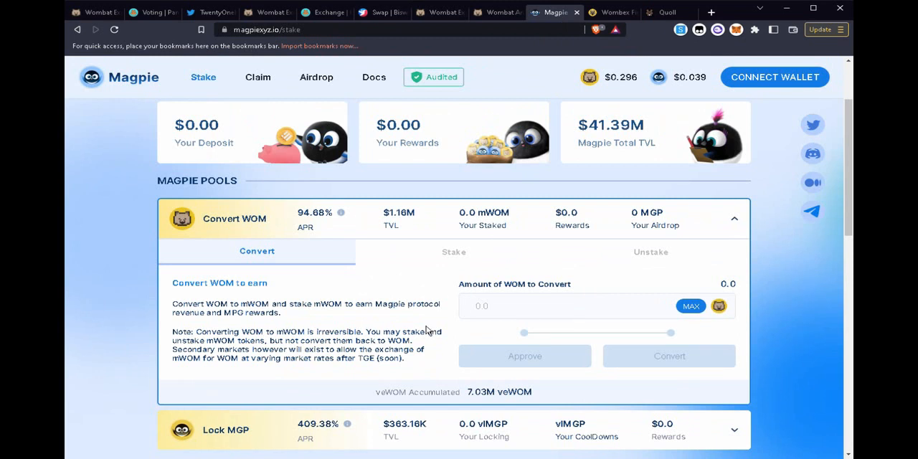
mouse_move(412, 313)
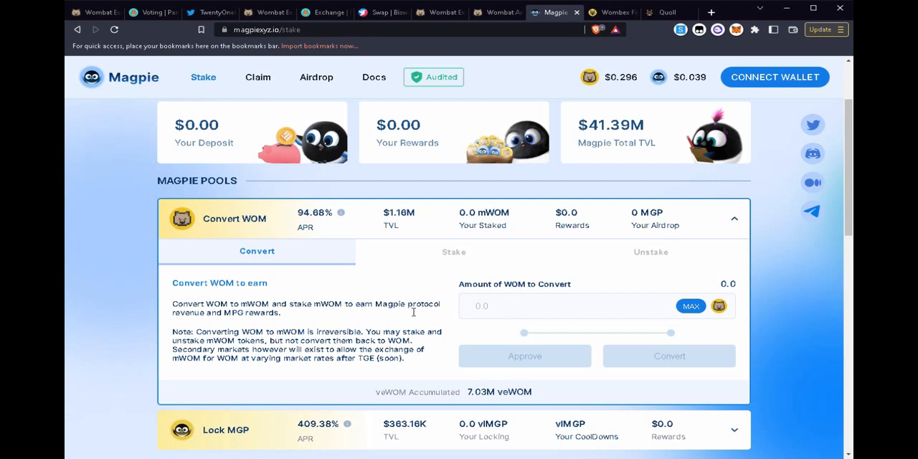
mouse_move(404, 319)
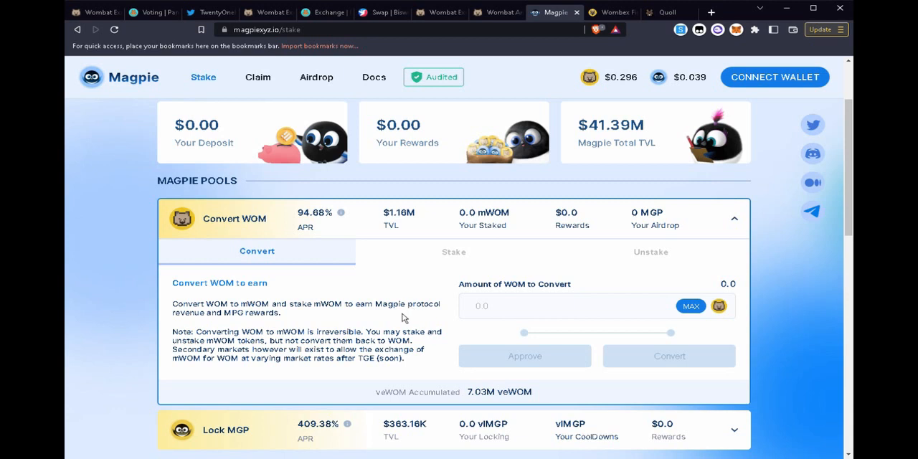
mouse_move(407, 325)
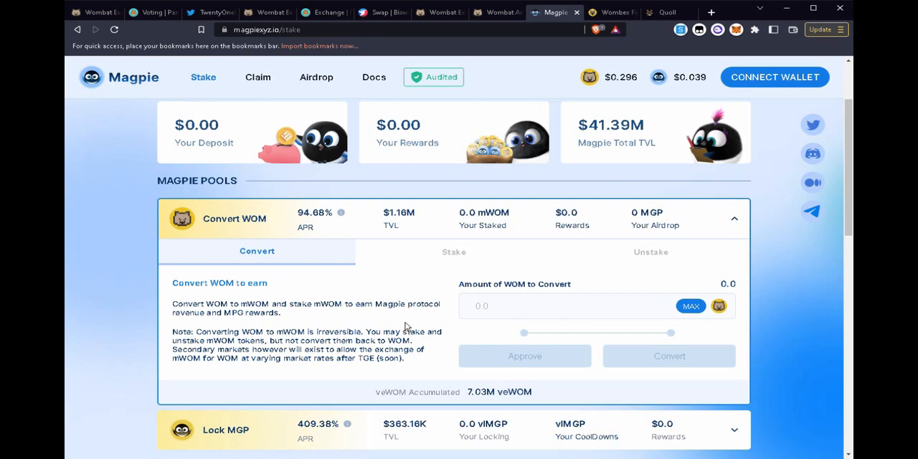
Switch to the Wombat Analytics tab showing $186.29m liquidity and $4.34m 24h volume
click(96, 12)
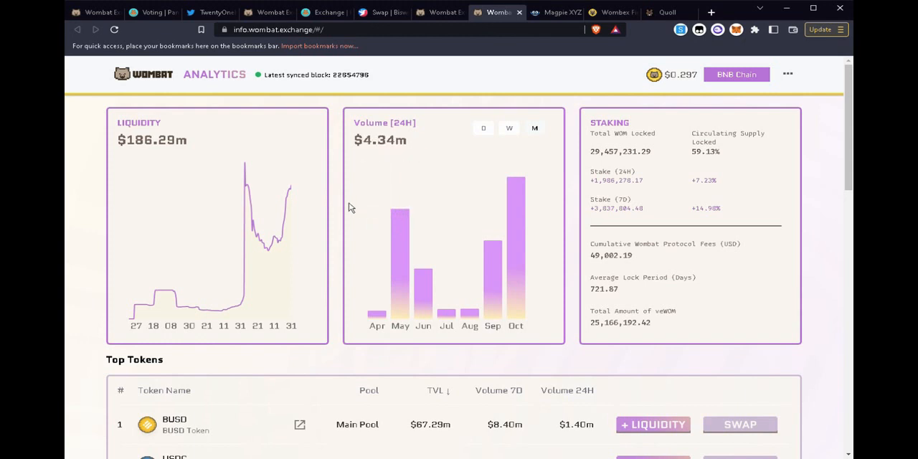
mouse_move(351, 201)
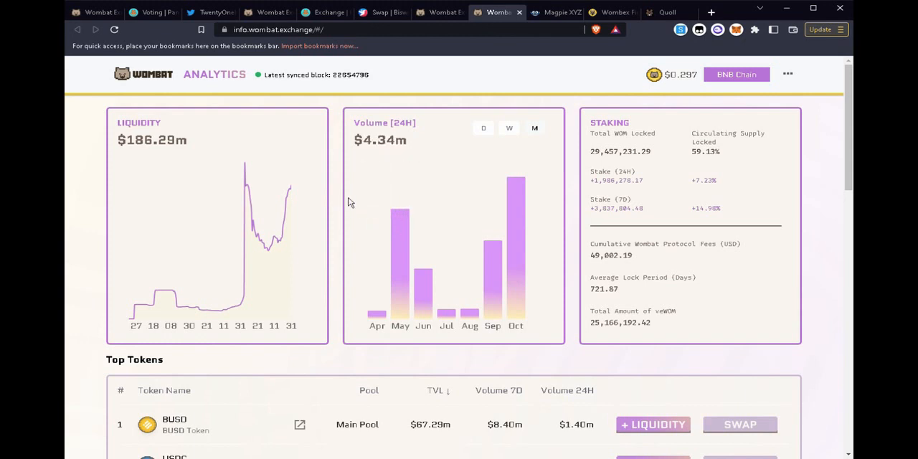